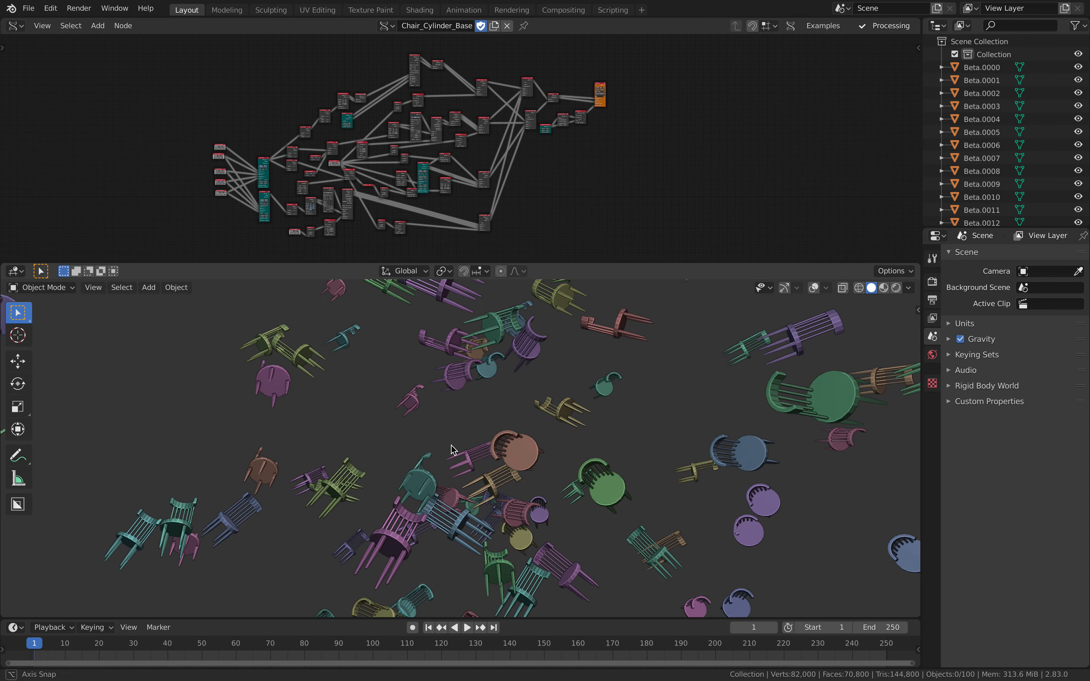
# - Lower the border between the Node Editor and 3D Viewport to enlarge the node editor
pyautogui.moveTo(452, 448); pyautogui.dragTo(507, 400)
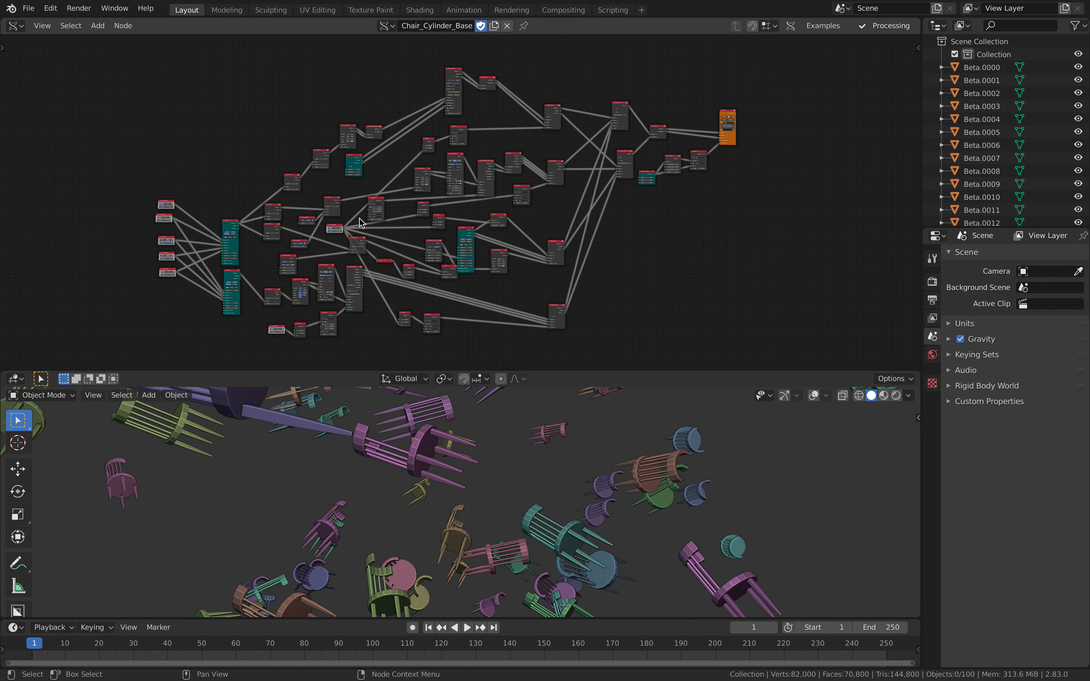
pyautogui.moveTo(454, 169)
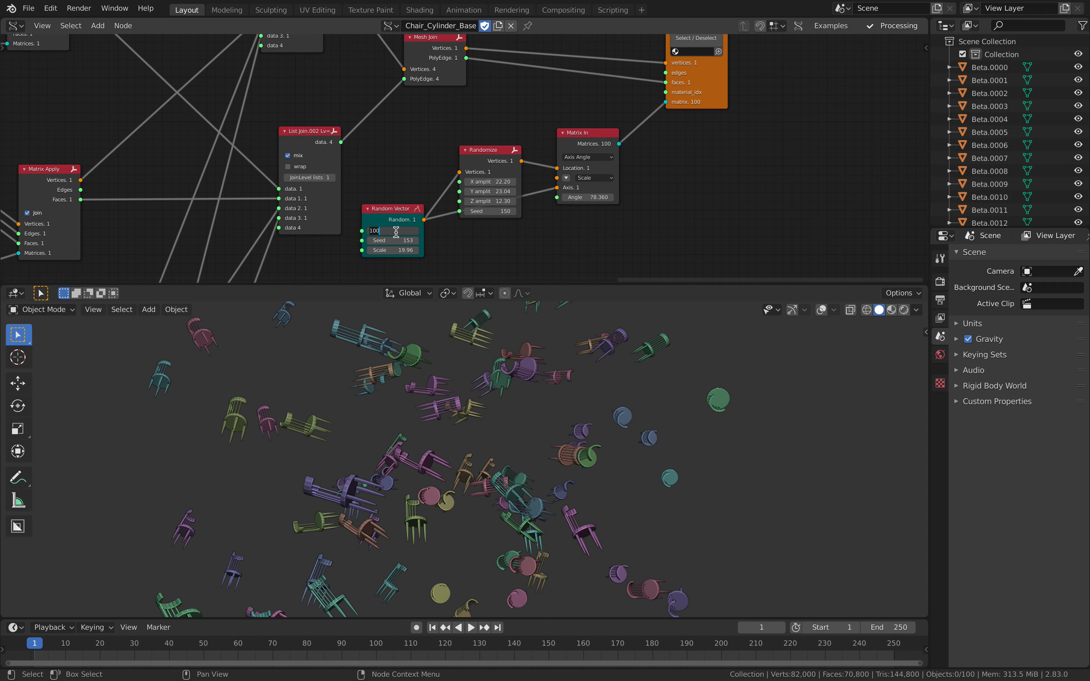
# - Set the Random Vector count to 20 so the scattered copies collapse toward one chair
pyautogui.write('20')
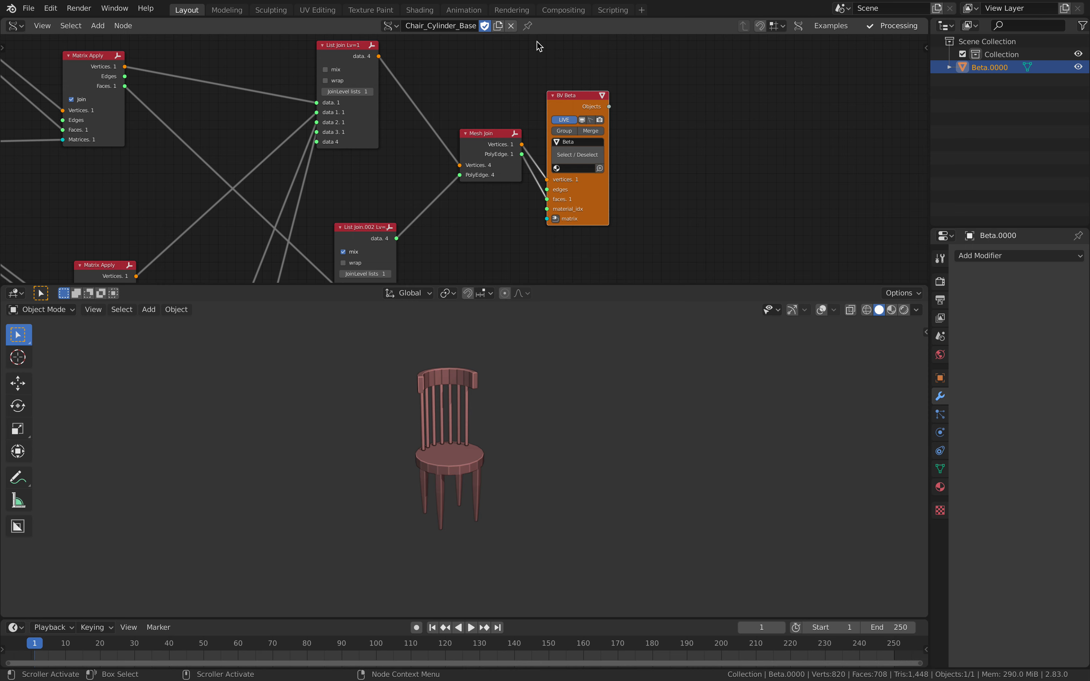
# - Zoom around the output nodes and move the List Join node lower for readability
pyautogui.scroll(-3)
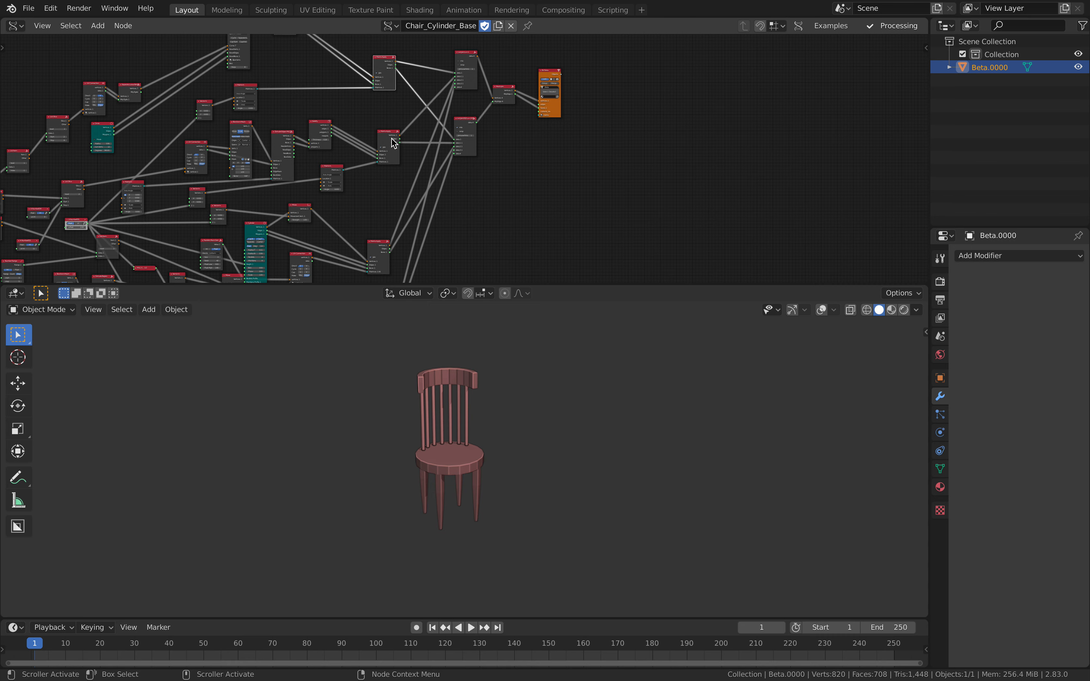
pyautogui.scroll(-3)
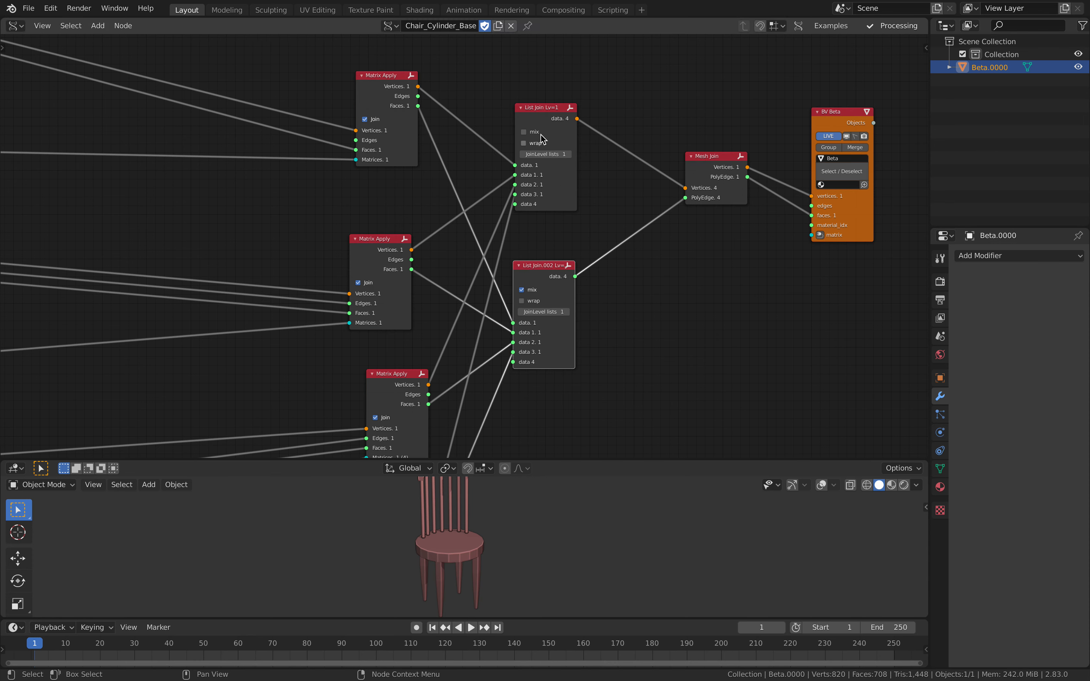
pyautogui.moveTo(545, 107); pyautogui.dragTo(547, 140)
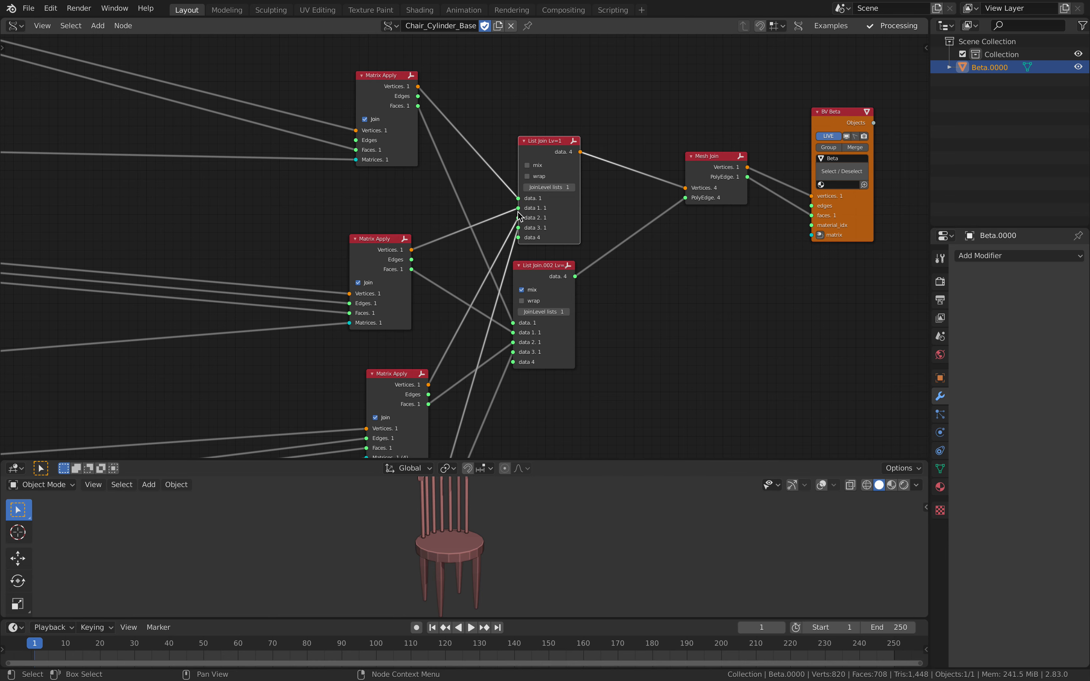
pyautogui.moveTo(404, 102)
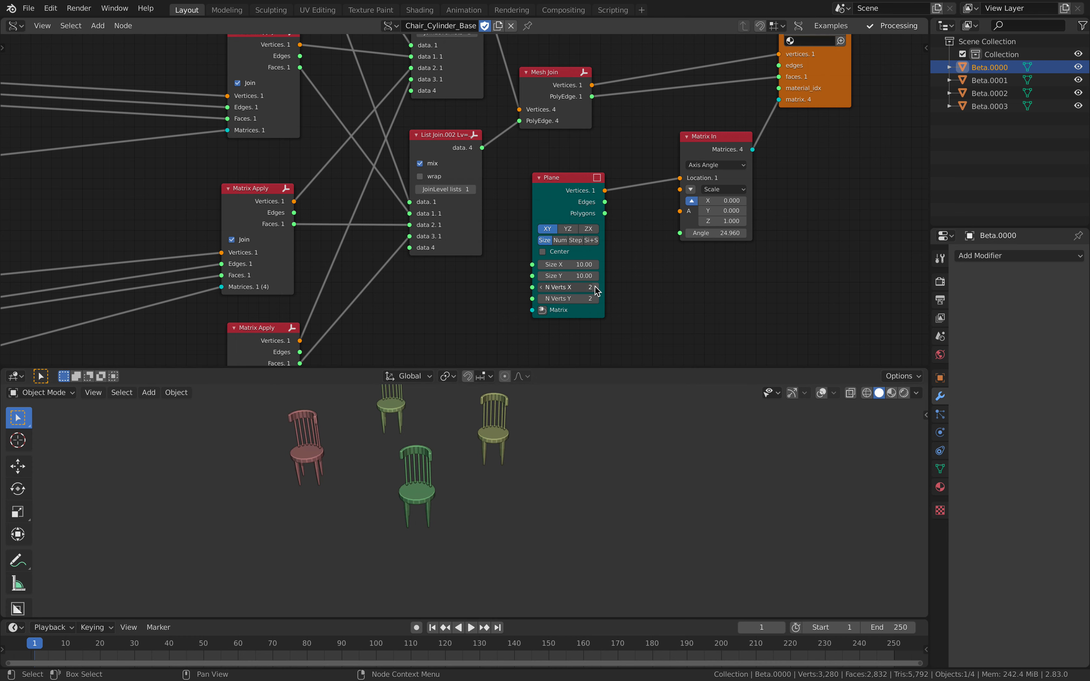
# - Change the Plane node's N Verts so the grid places a single chair copy
pyautogui.moveTo(570, 287); pyautogui.dragTo(597, 287)
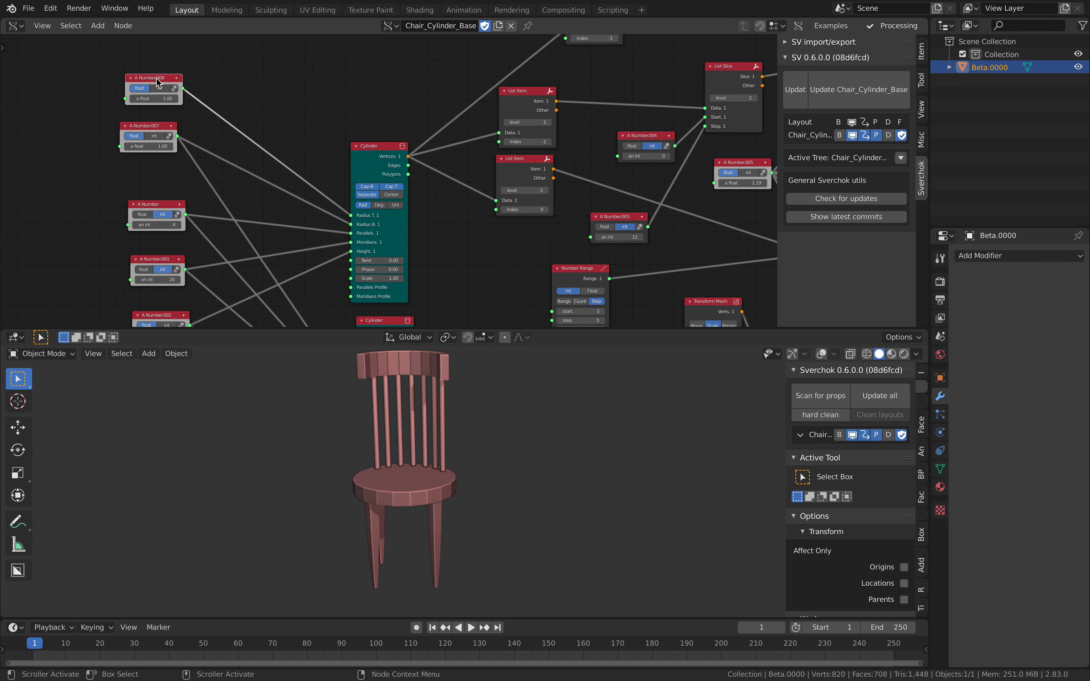
# - Label A Number.008 'offset back' and expose it as a slider in the 3D view
pyautogui.moveTo(167, 98); pyautogui.dragTo(152, 98)
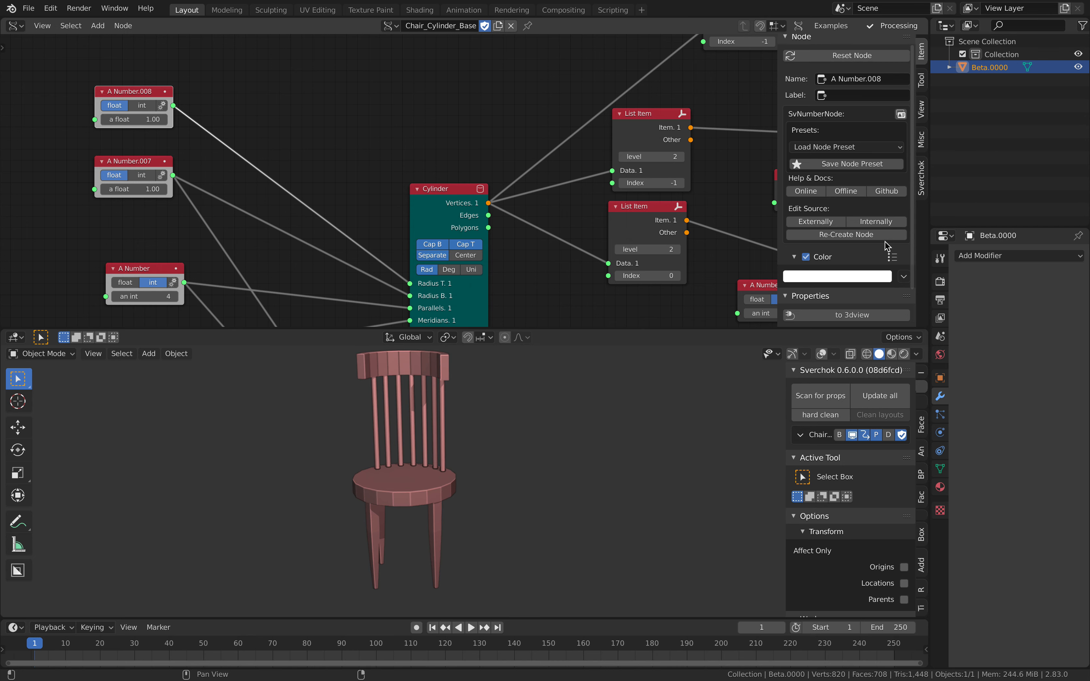
pyautogui.write('ofse')
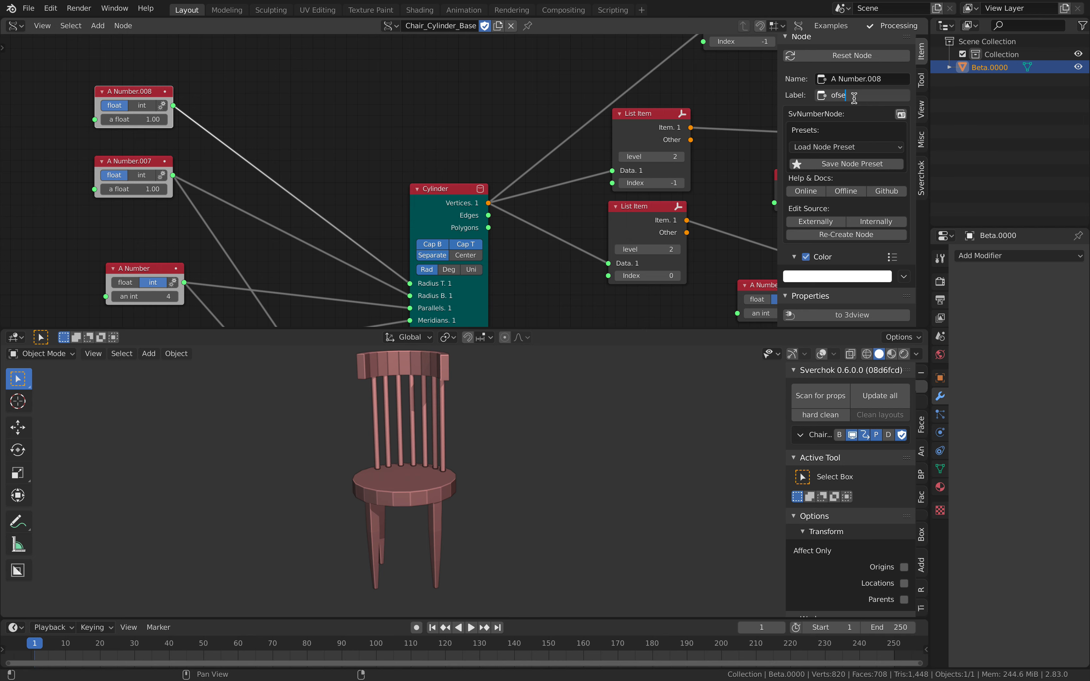
pyautogui.press('BackSpace')
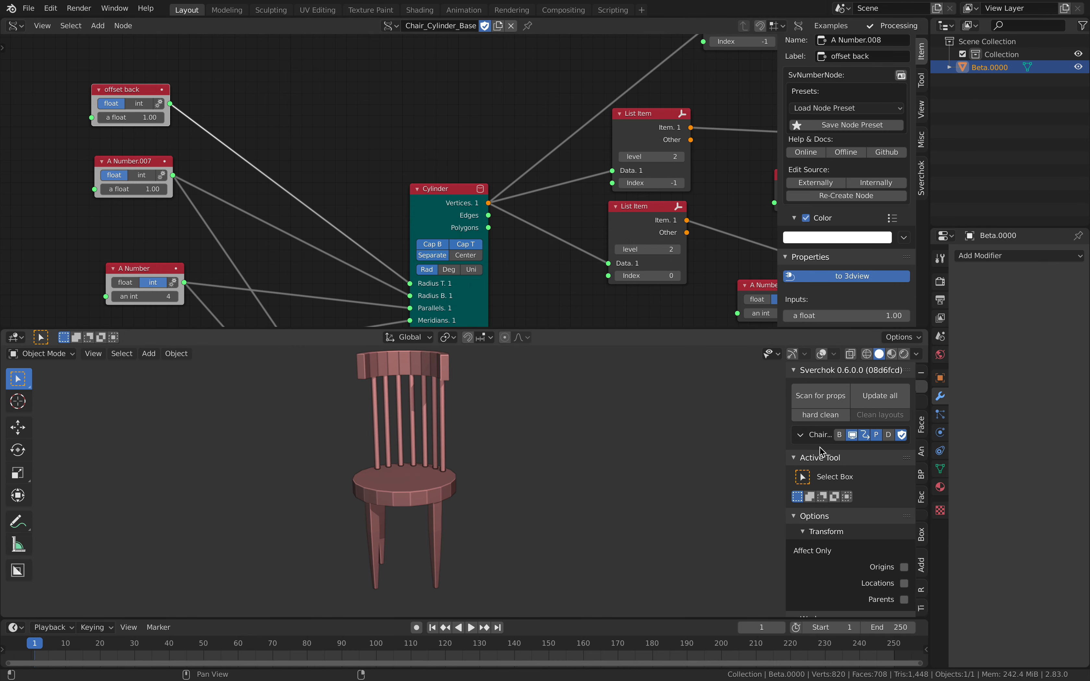
pyautogui.click(794, 458)
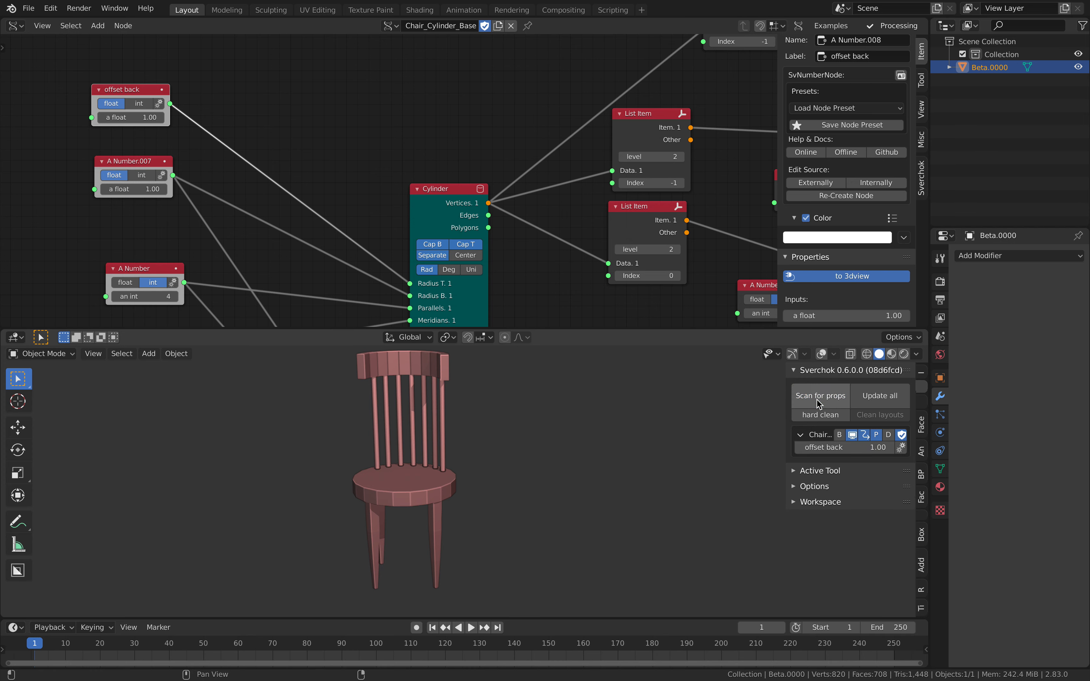
# - Scan the tree's number inputs into viewport sliders and label A Number.007 'seat offset'
pyautogui.moveTo(820, 447); pyautogui.dragTo(875, 447)
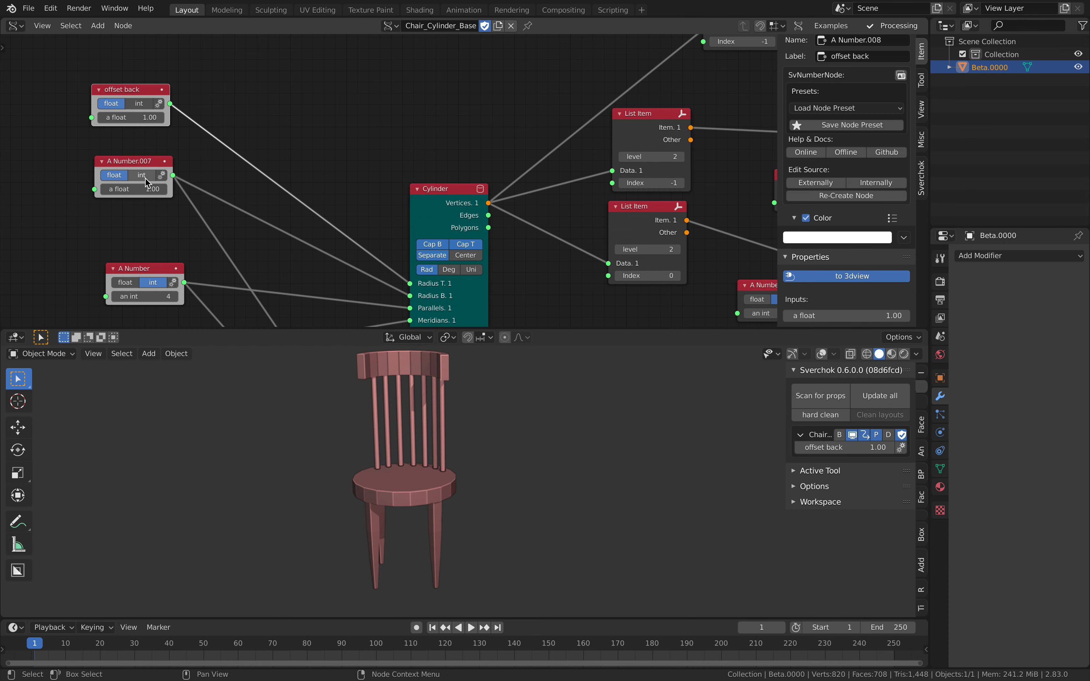
pyautogui.scroll(-3)
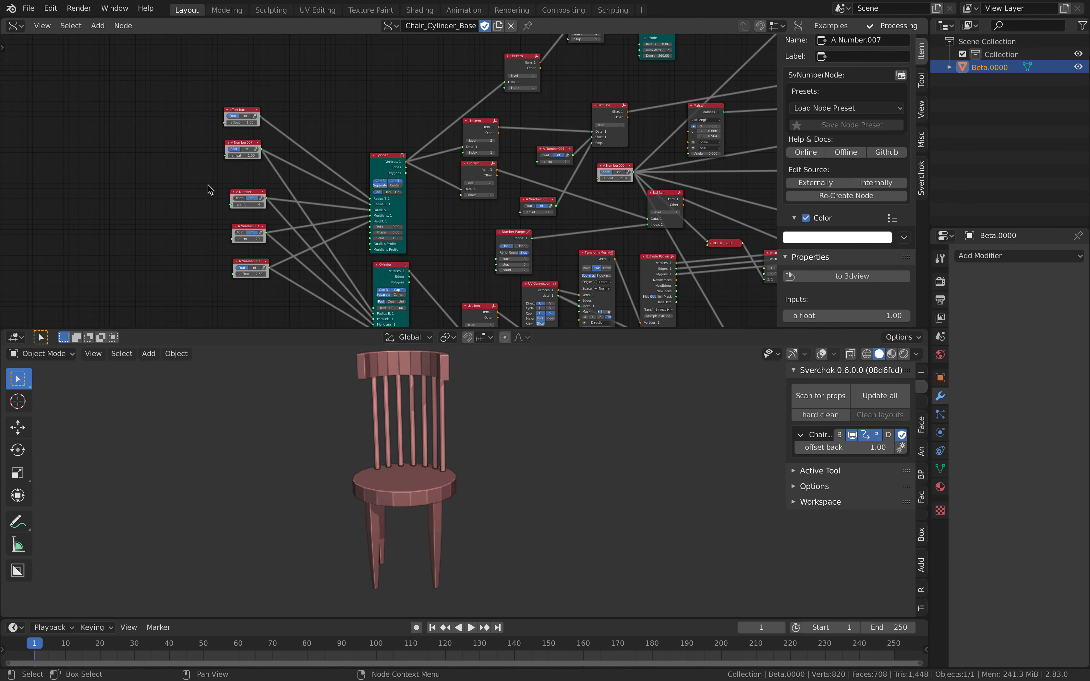
pyautogui.moveTo(208, 139); pyautogui.dragTo(256, 271)
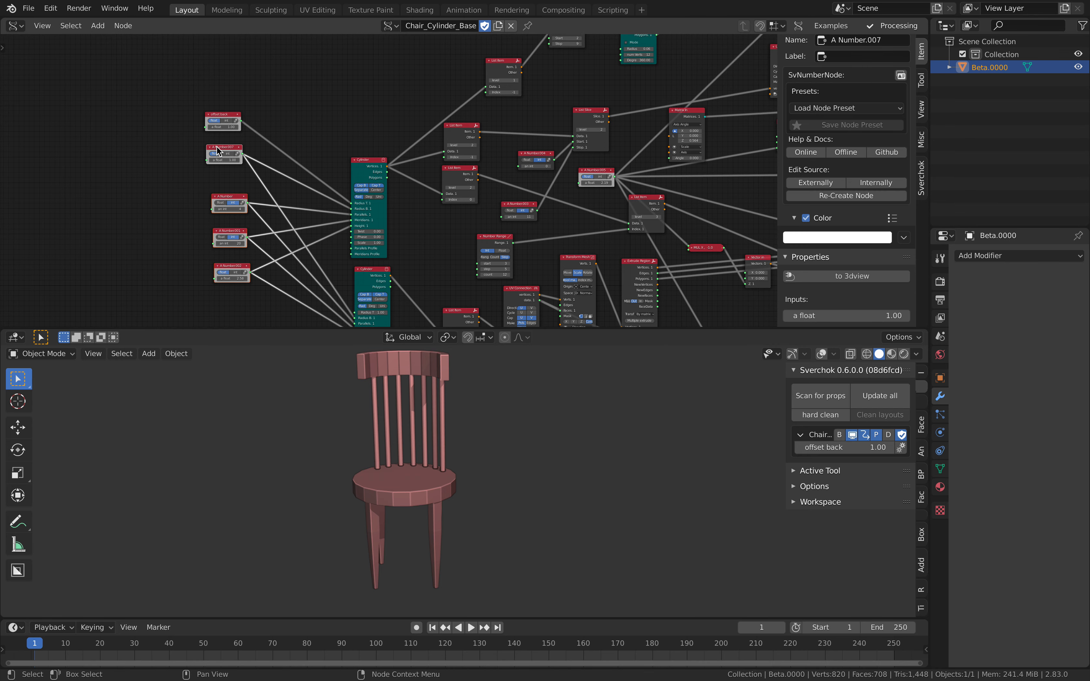
pyautogui.moveTo(385, 205)
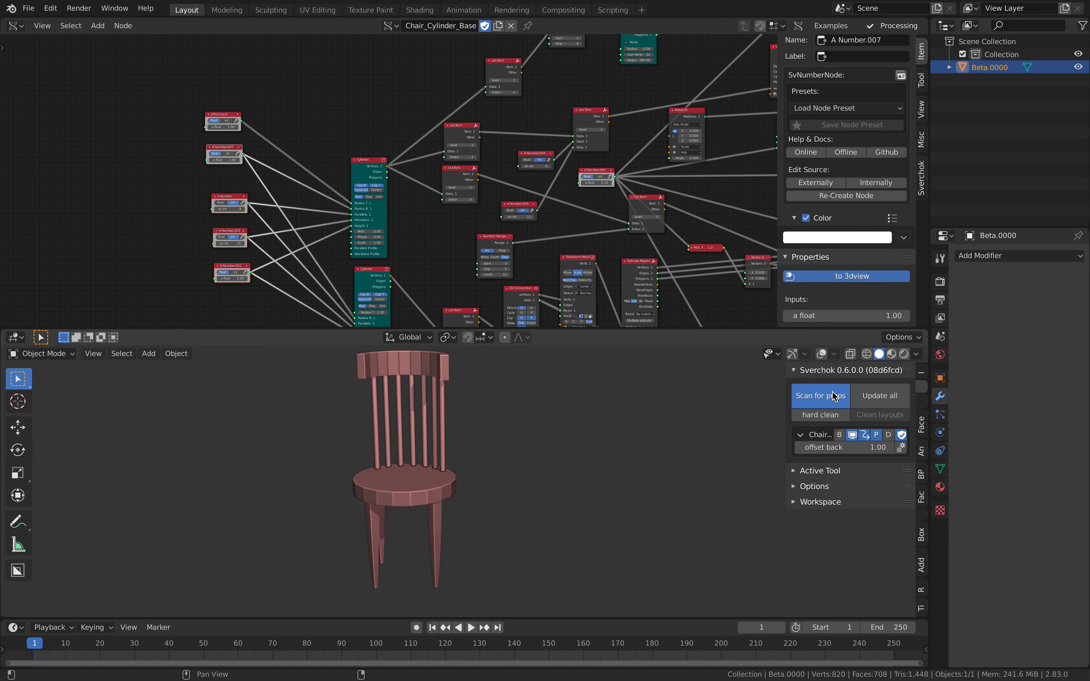
pyautogui.click(820, 396)
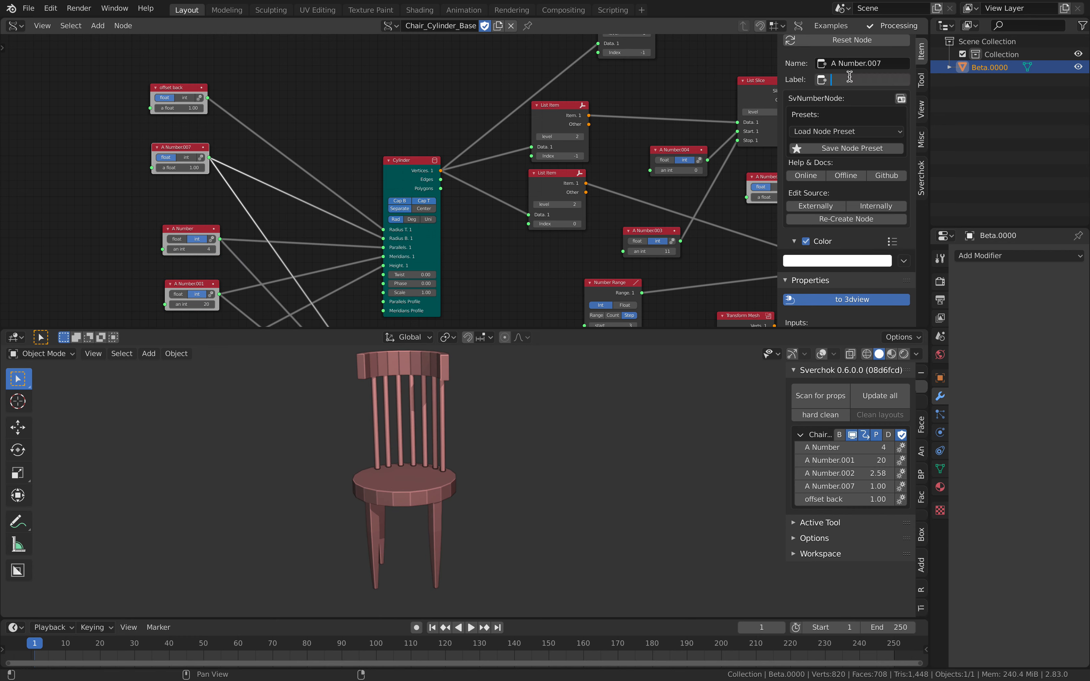
pyautogui.write('s')
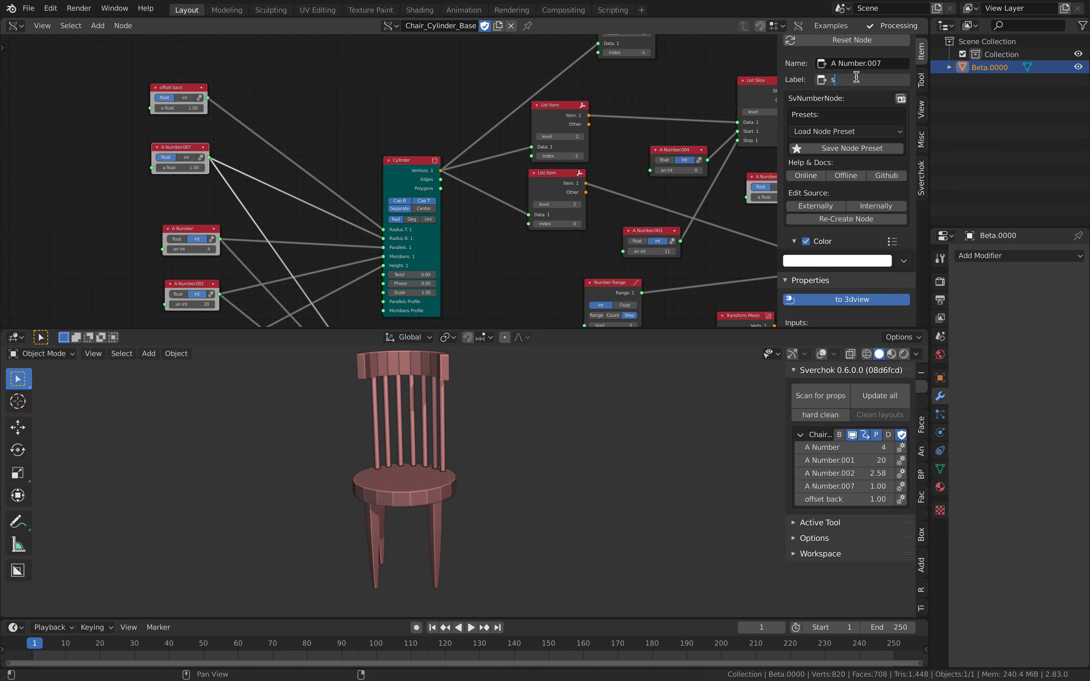
pyautogui.write('eat o')
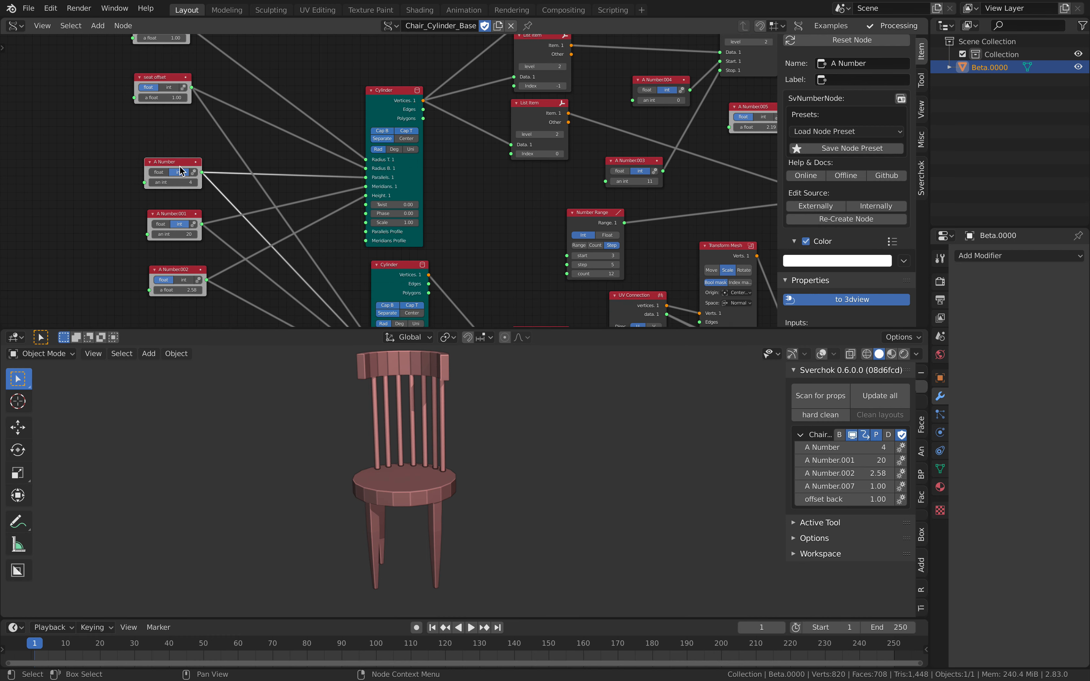
pyautogui.moveTo(178, 218)
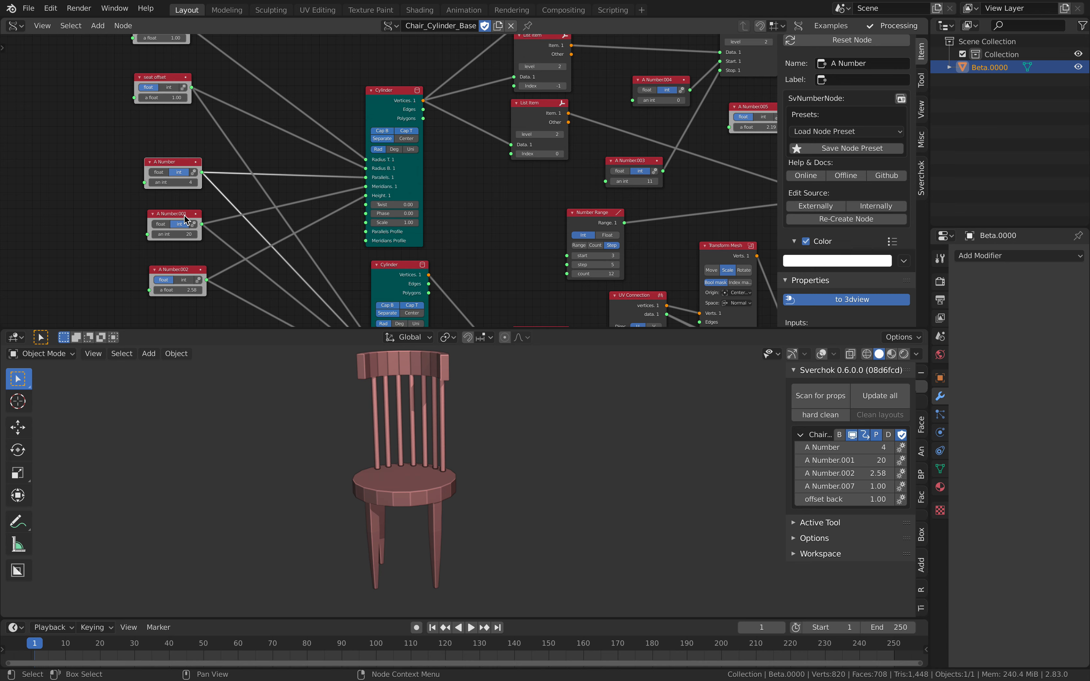
# - Label the A Number.001 node 'seat height'
pyautogui.click(174, 214)
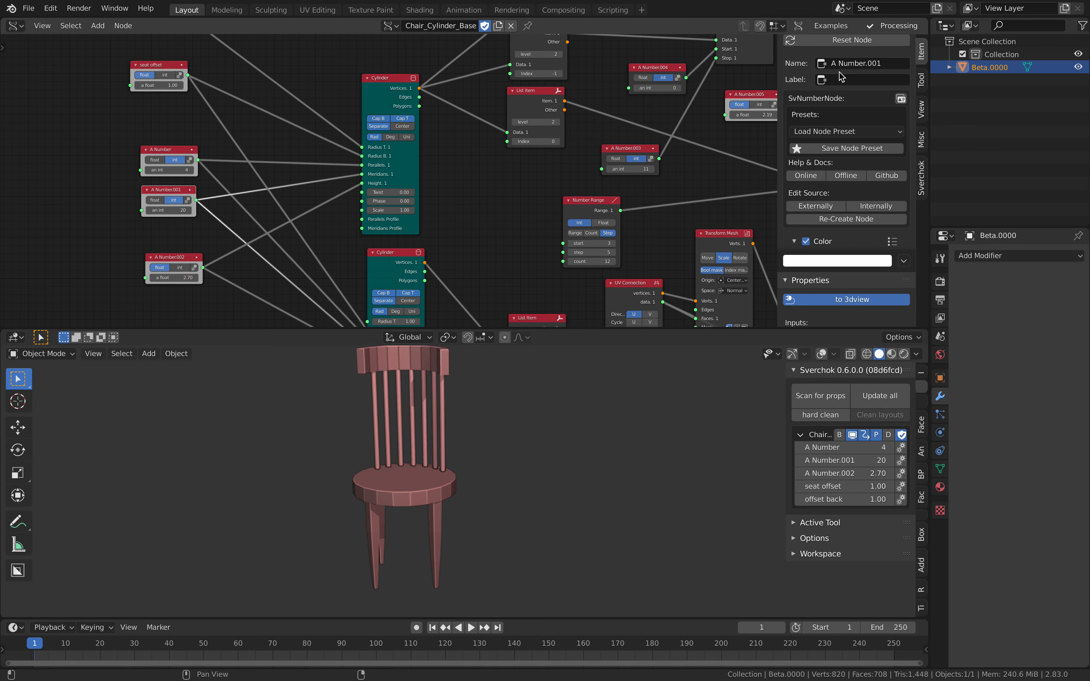
pyautogui.write('seat height')
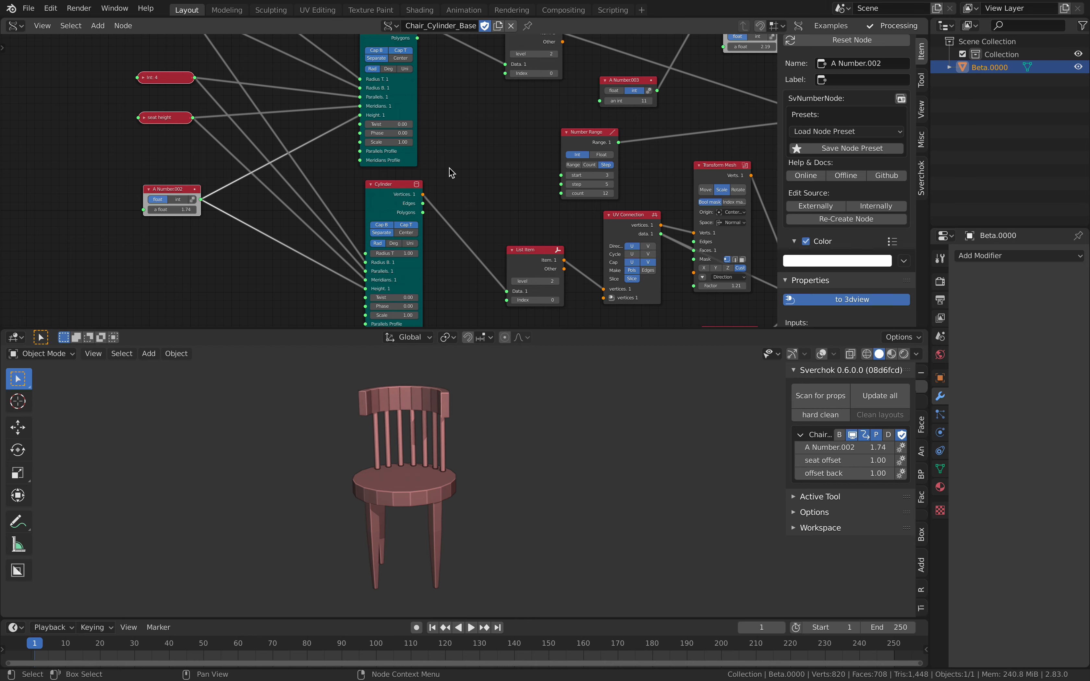
# - Enter the 'seat height' label and lower the seat offset slider to reshape the chair
pyautogui.write('seat height')
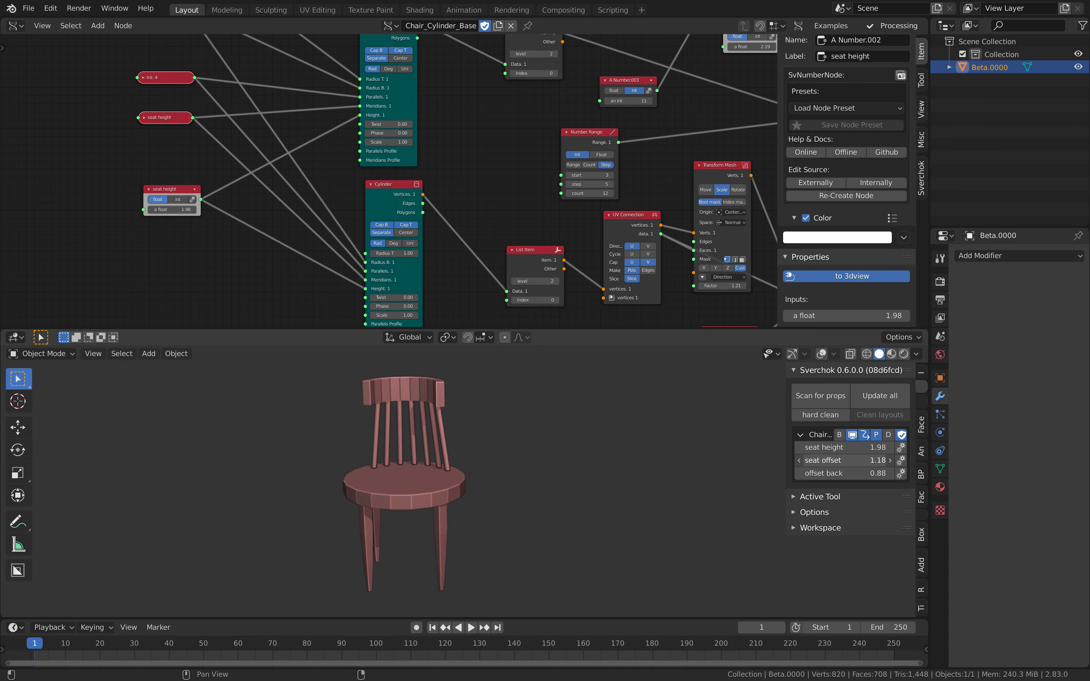
pyautogui.moveTo(855, 460); pyautogui.dragTo(820, 460)
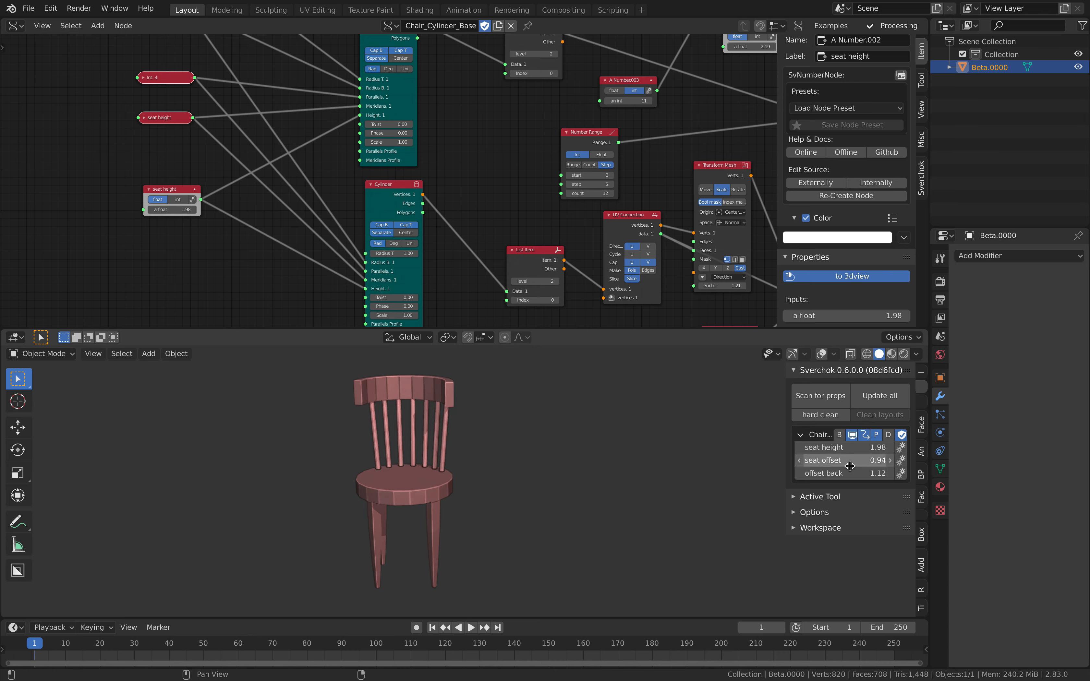
pyautogui.moveTo(852, 454)
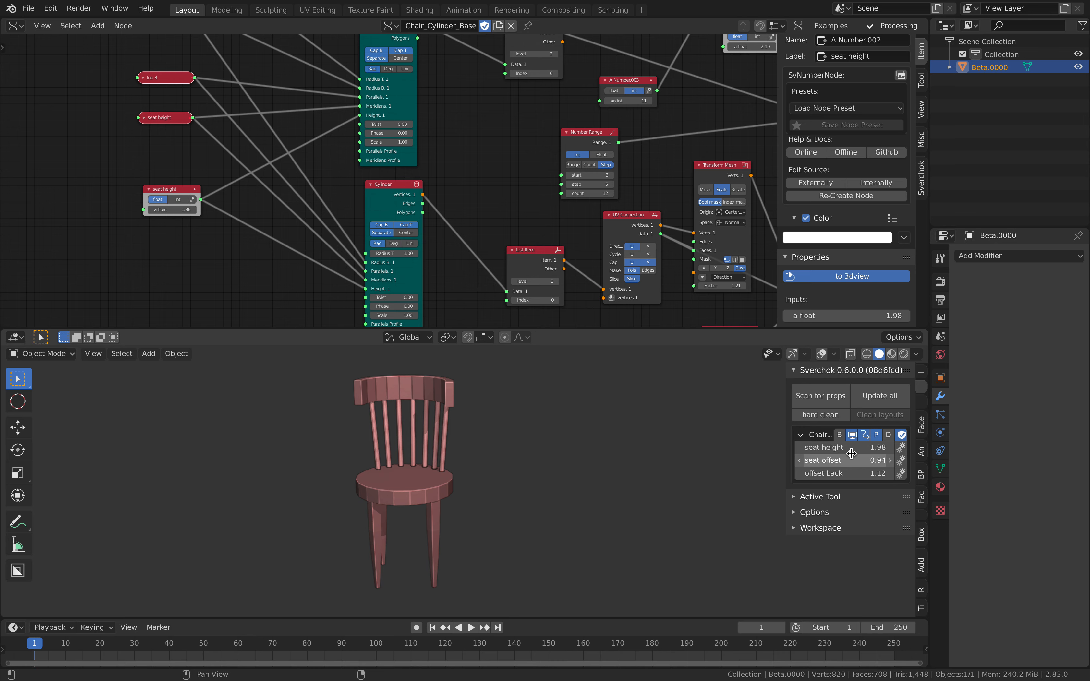
pyautogui.moveTo(855, 473)
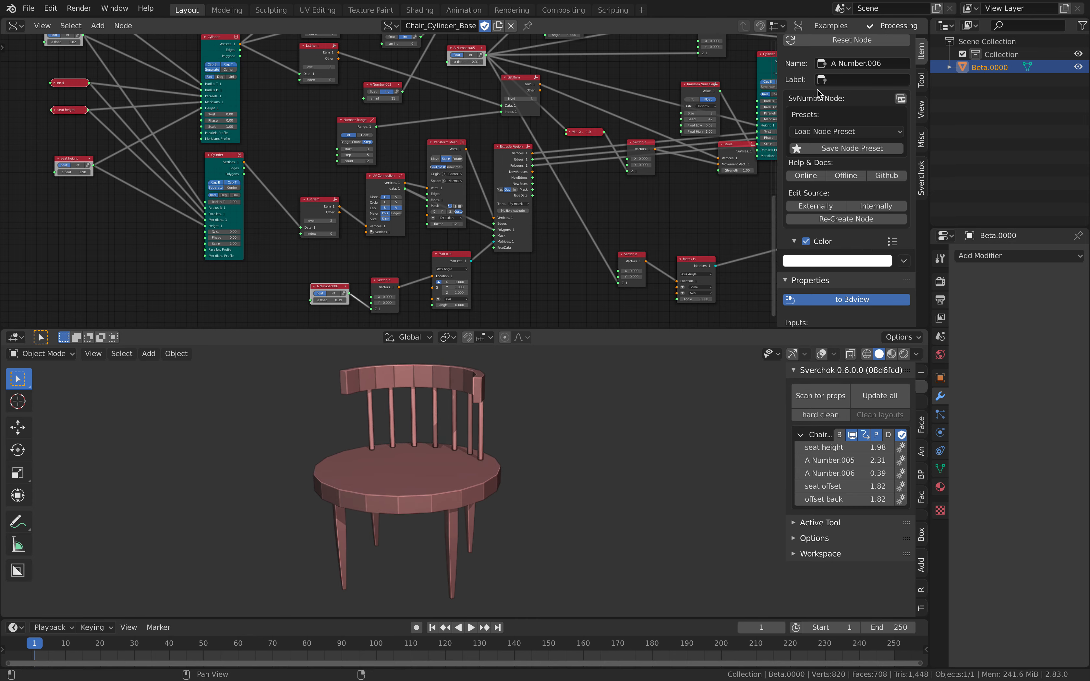
# - Label the remaining number nodes 'legs' and 'seat thickness'
pyautogui.click(862, 80)
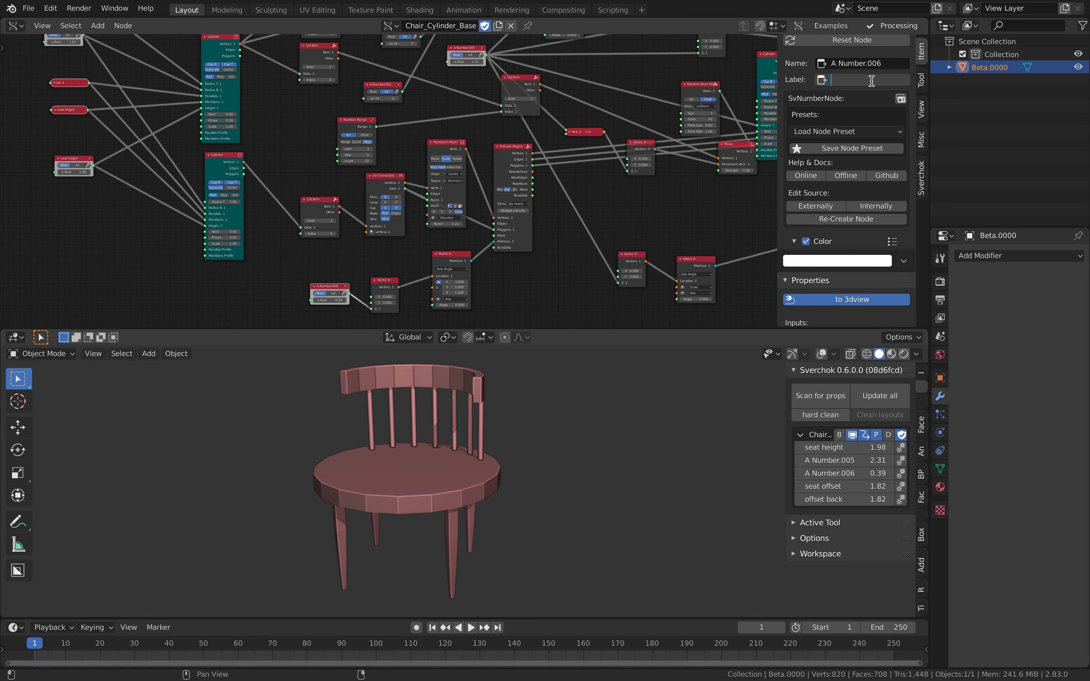
pyautogui.write('chair')
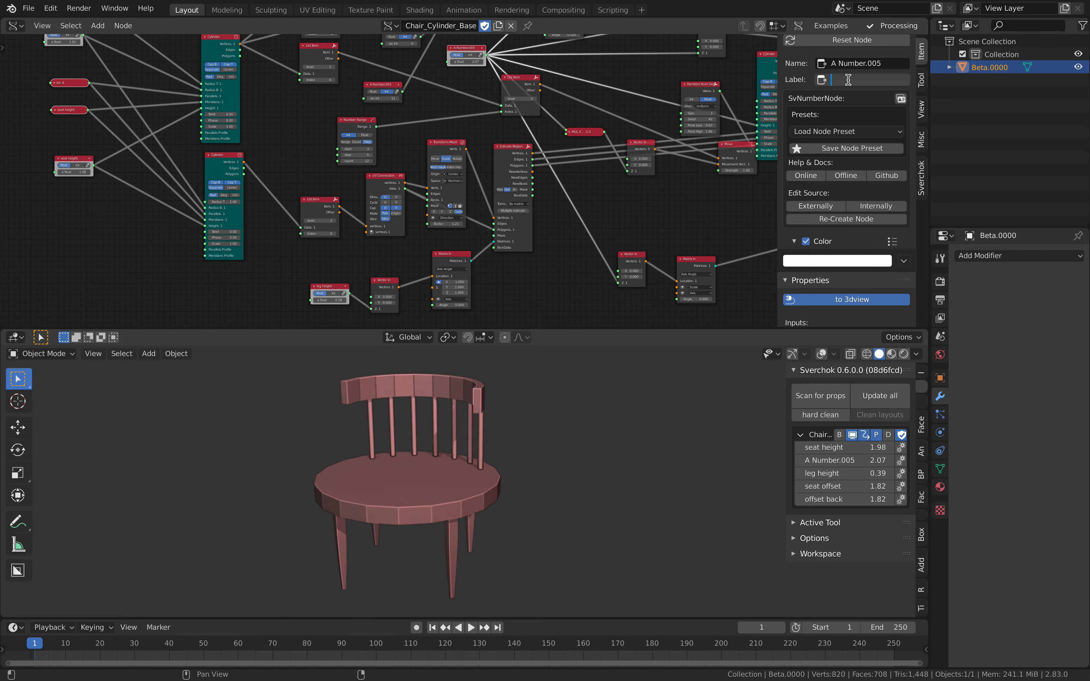
pyautogui.write('legs')
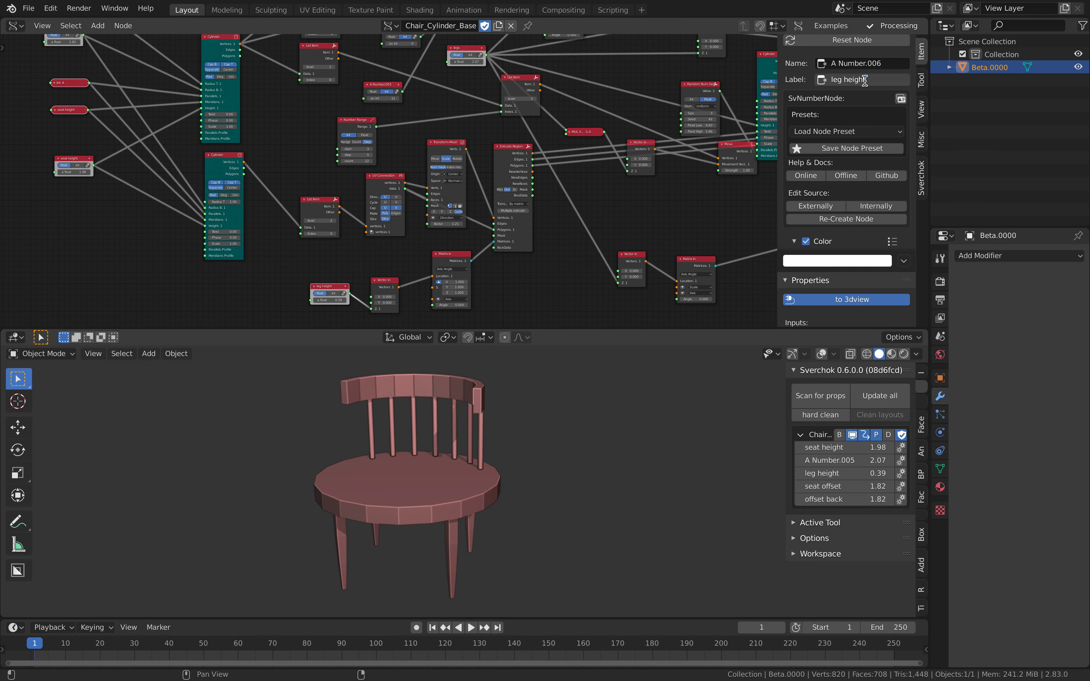
pyautogui.click(862, 80)
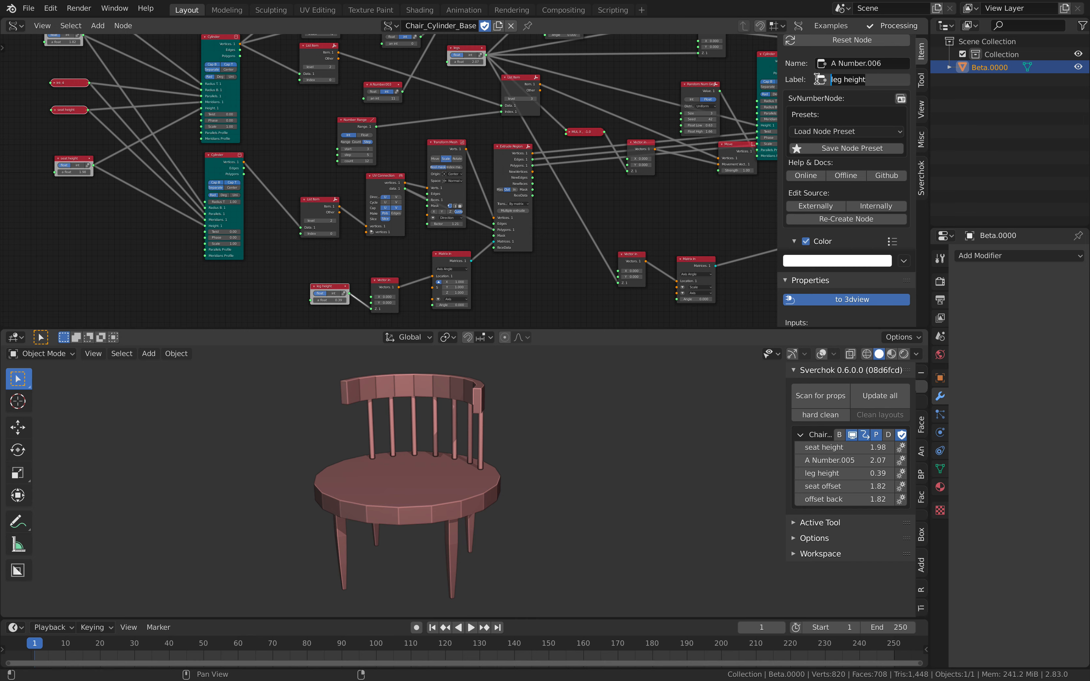
pyautogui.write('seat thickness')
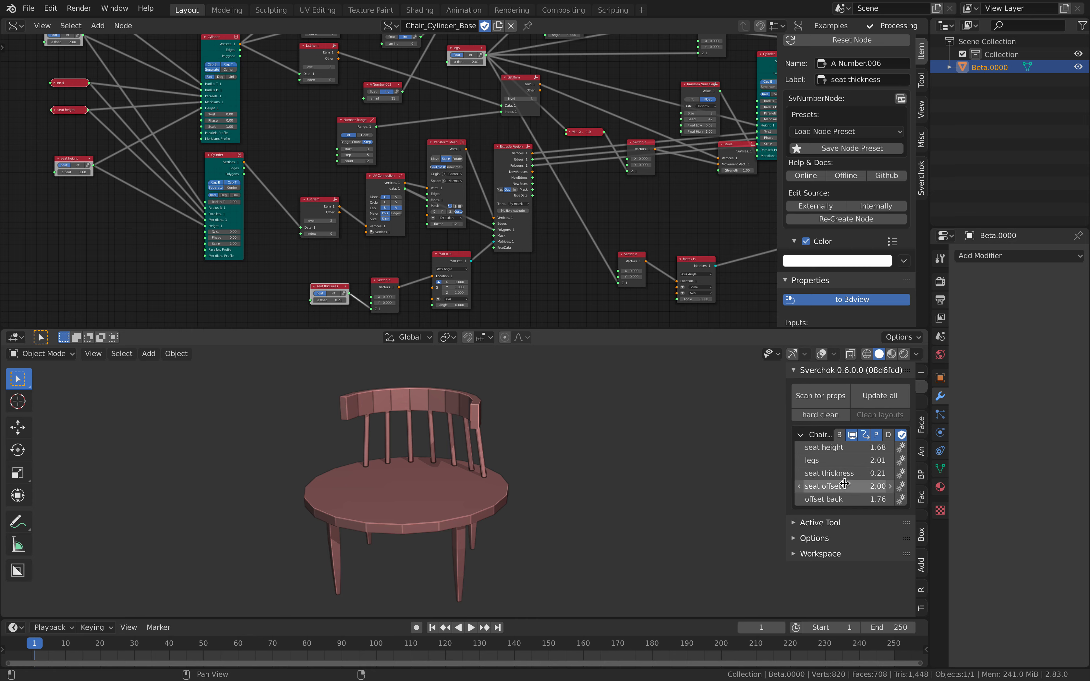
# - Enter an exact seat offset value of 0.2 in the Sverchok panel
pyautogui.click(846, 486)
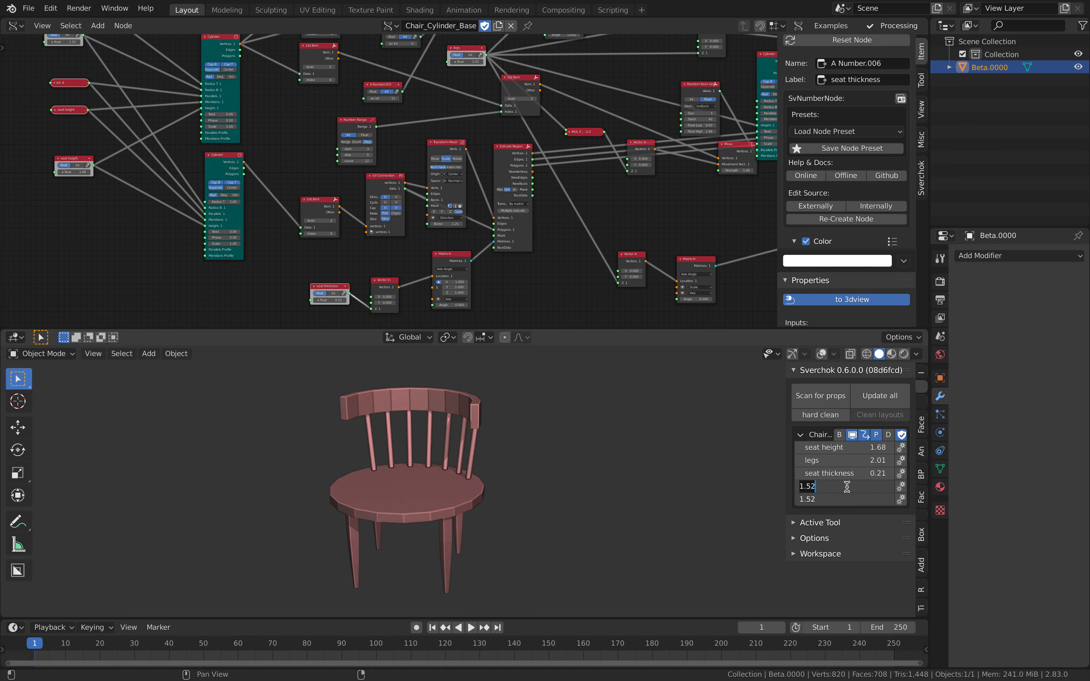
pyautogui.write('0.21')
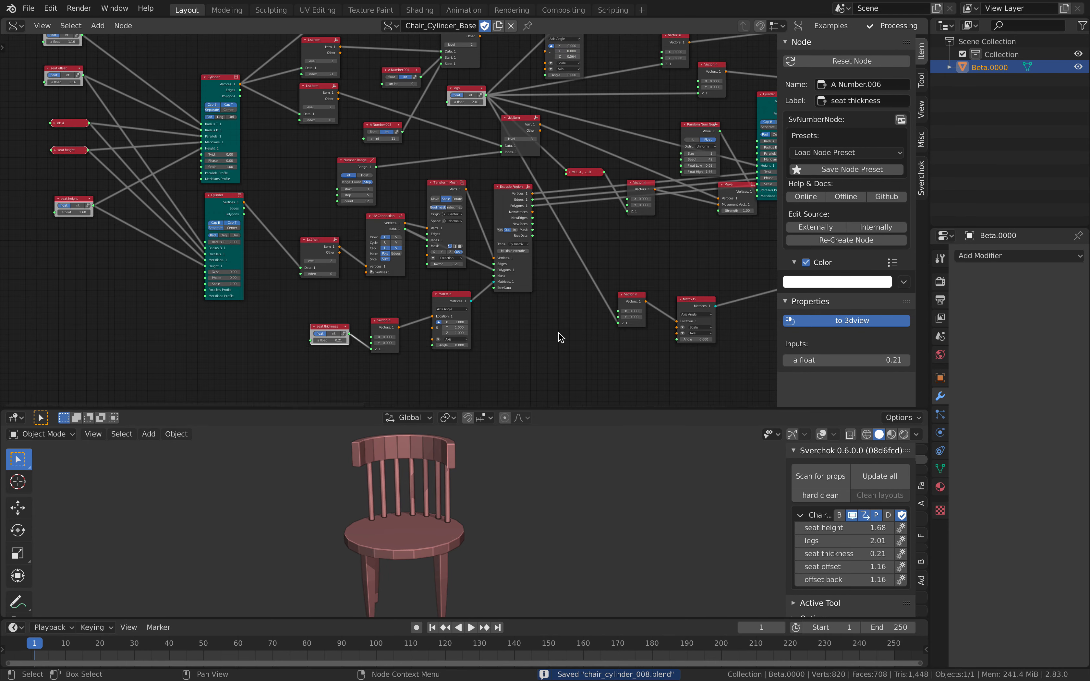
# - Save the file as new version chair_cylinder_009 via File > Save As
pyautogui.click(27, 8)
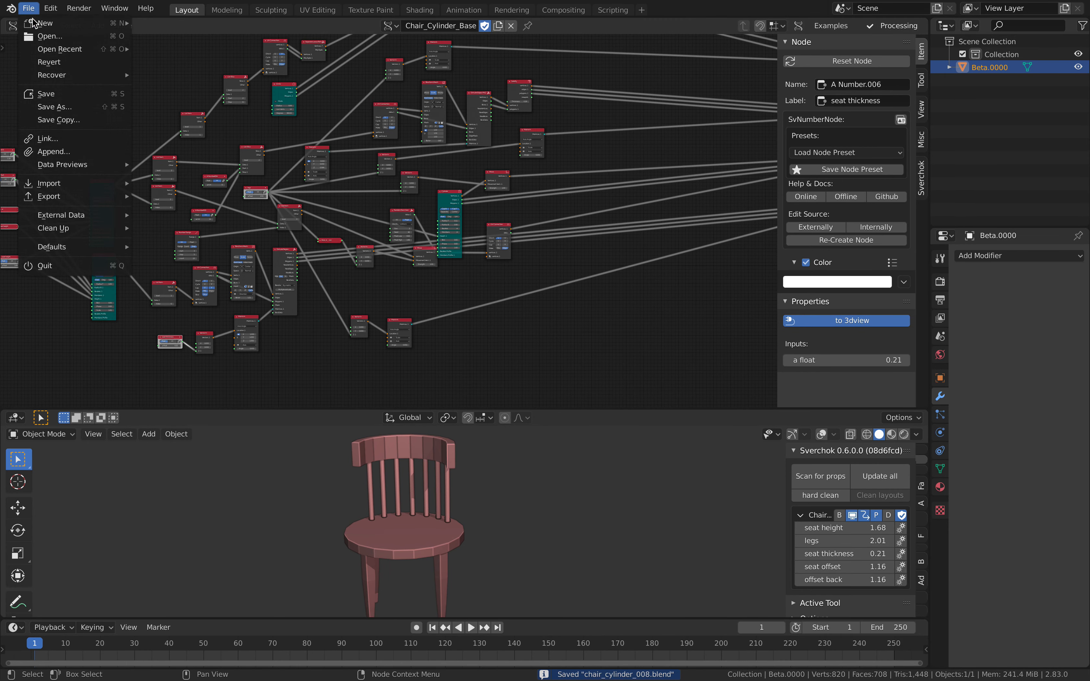
pyautogui.click(60, 105)
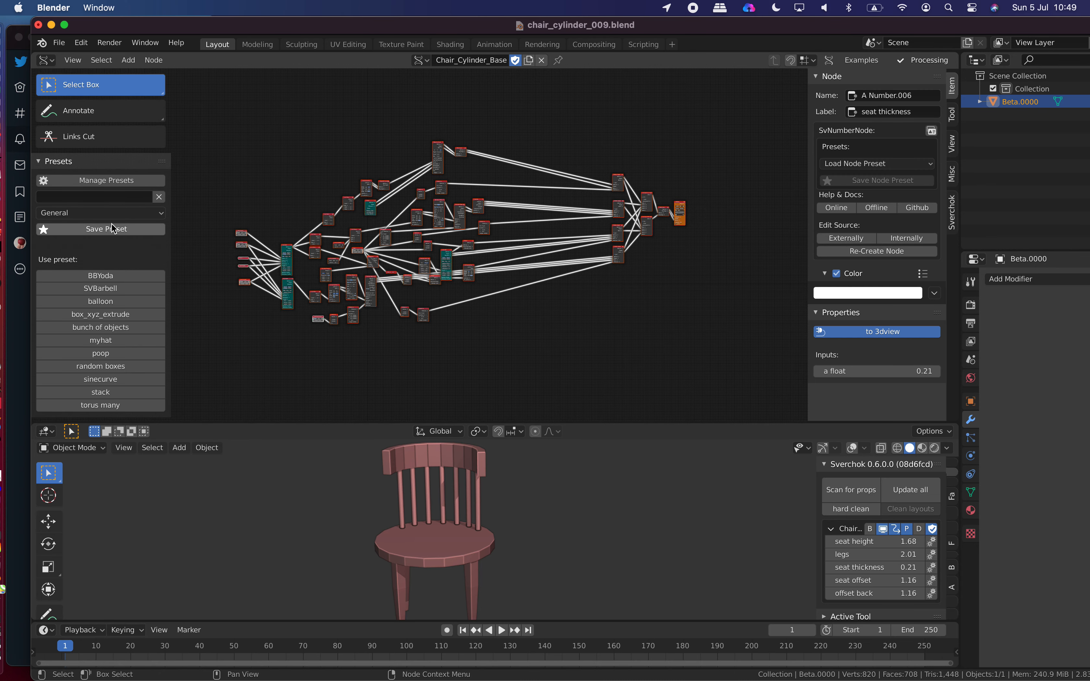
# - Store the chair node tree as a Sverchok preset named 'chairbasic'
pyautogui.click(100, 229)
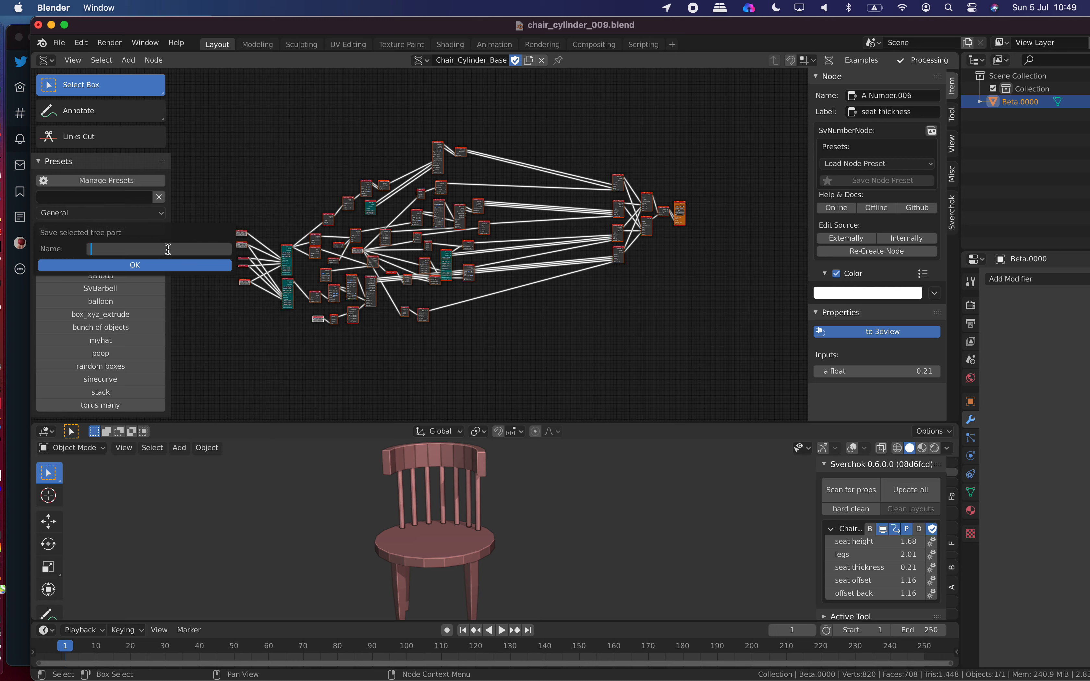
pyautogui.write('chairb')
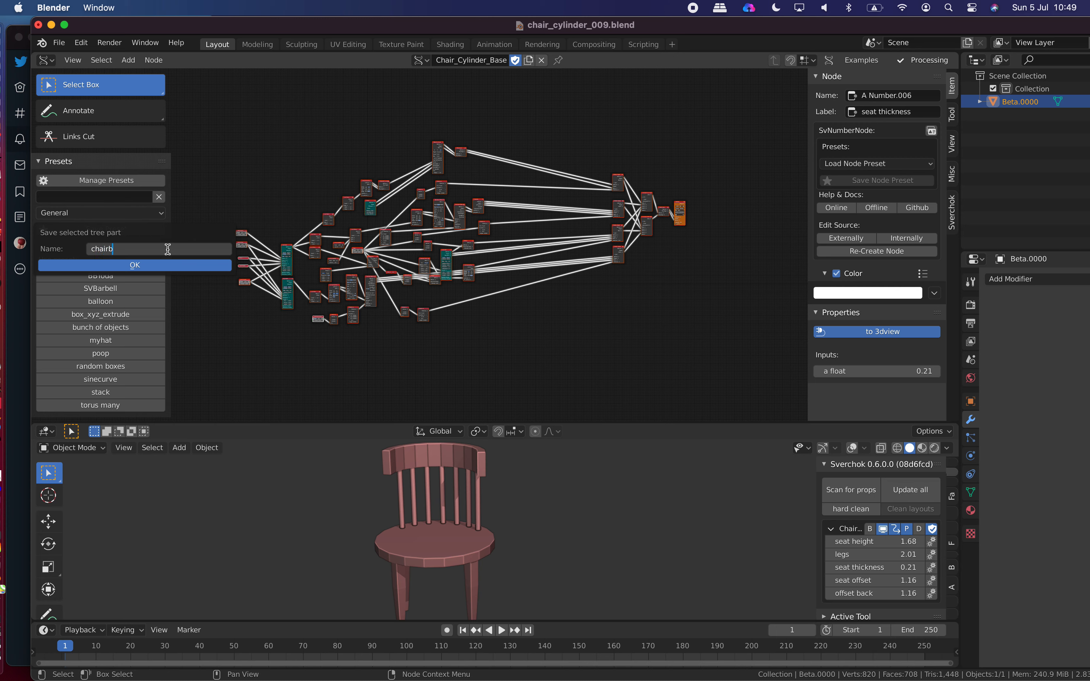
pyautogui.click(135, 264)
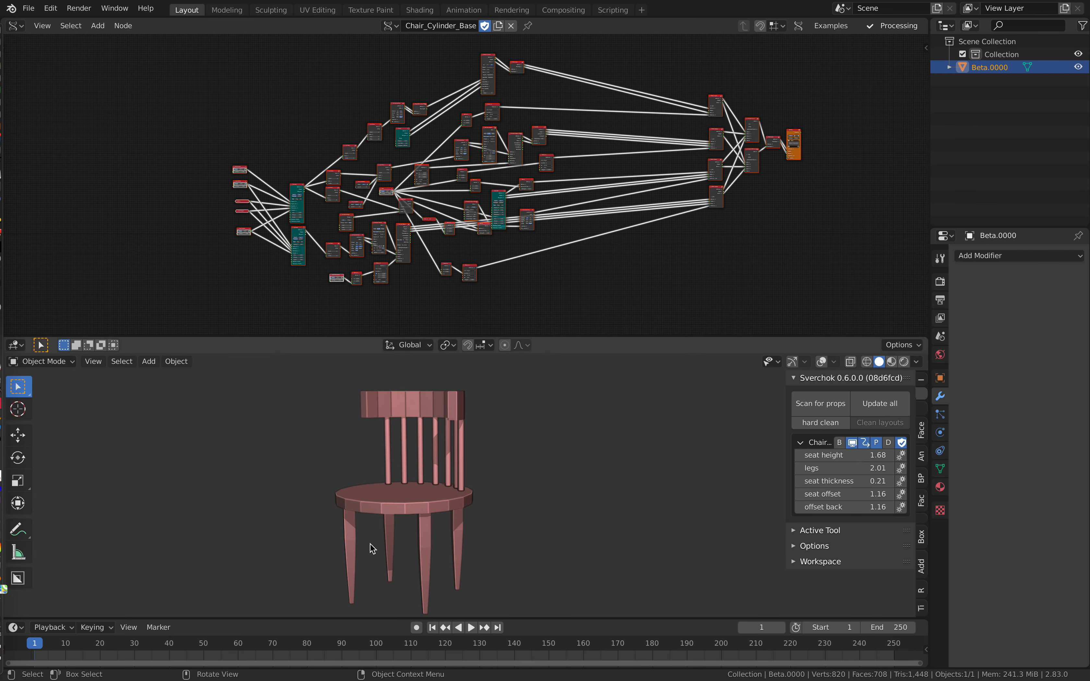
pyautogui.moveTo(446, 441)
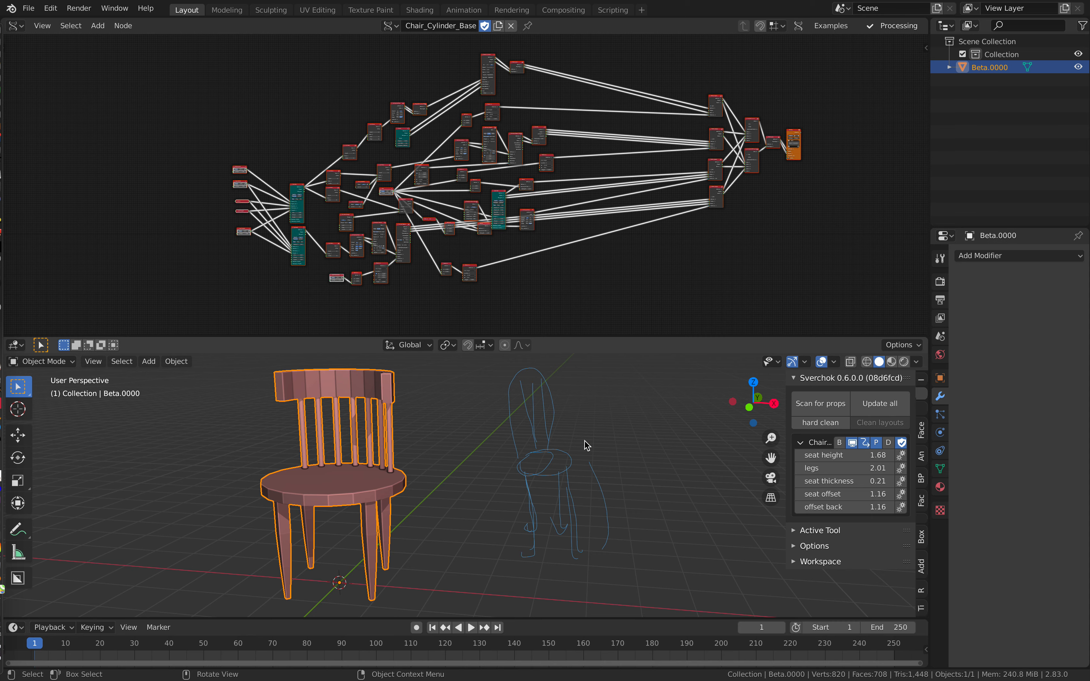
pyautogui.moveTo(620, 432)
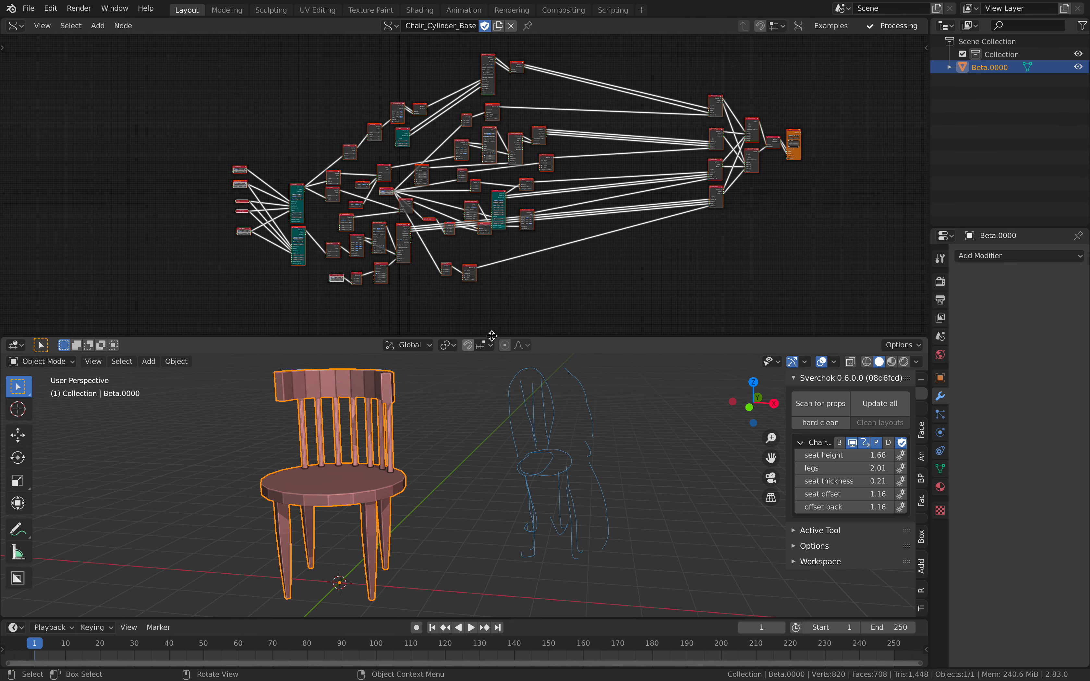
pyautogui.moveTo(606, 343)
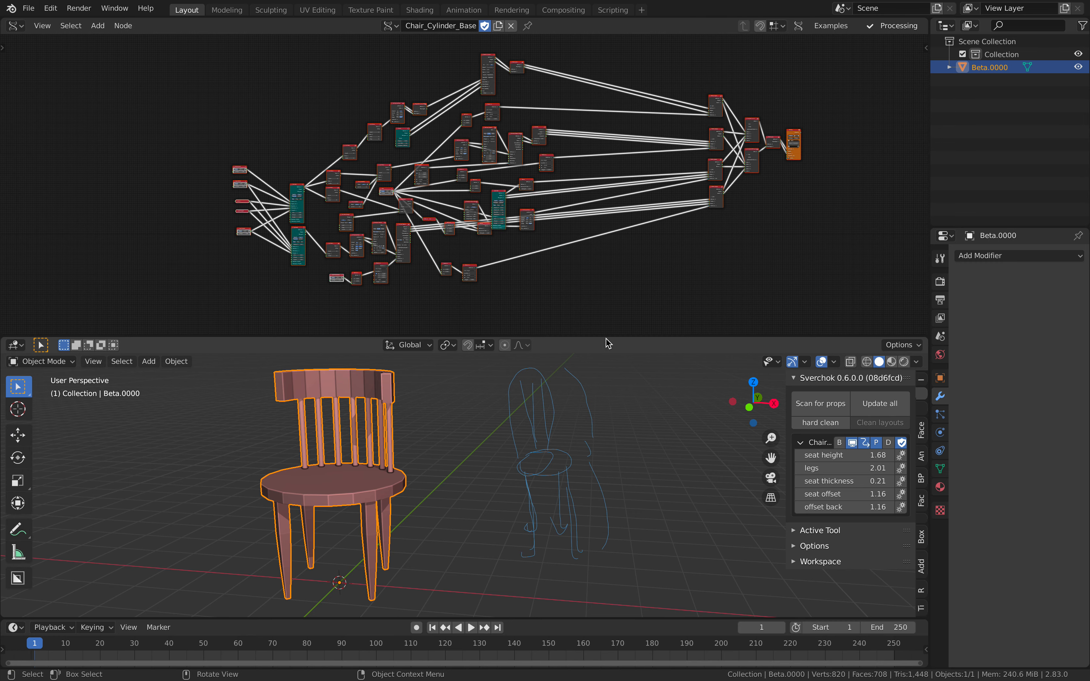
pyautogui.moveTo(753, 343)
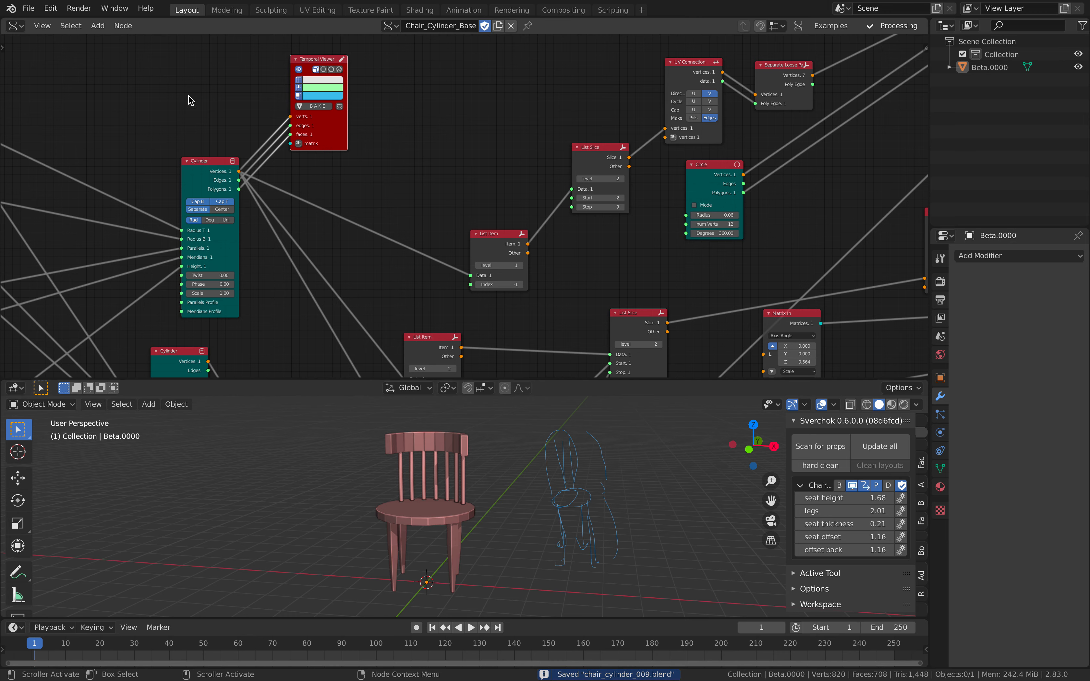
# - Add a Viewer Draw Mk3 node (search 'viewer') and wire Bevel a Curve's output into it
pyautogui.click(29, 8)
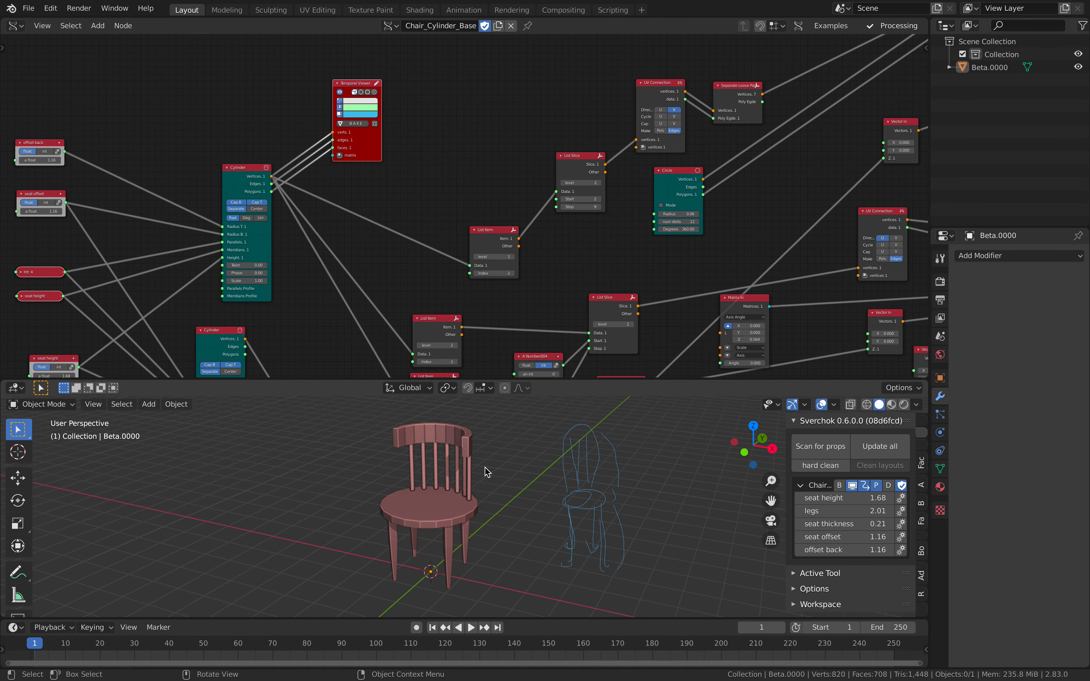
pyautogui.scroll(-3)
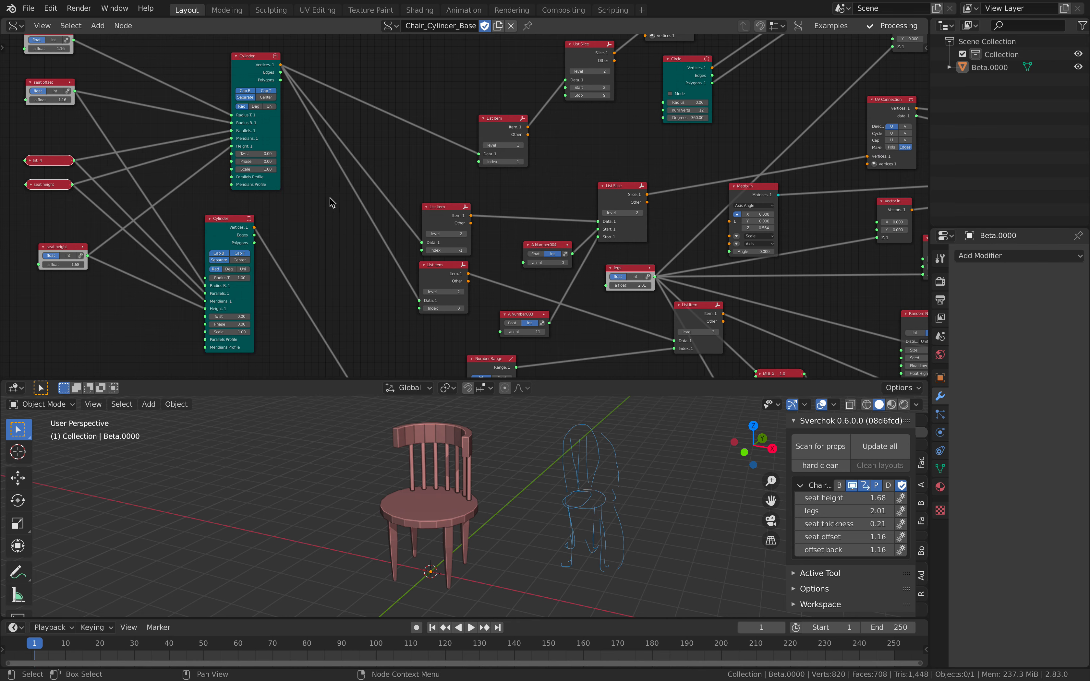
pyautogui.write('viewer')
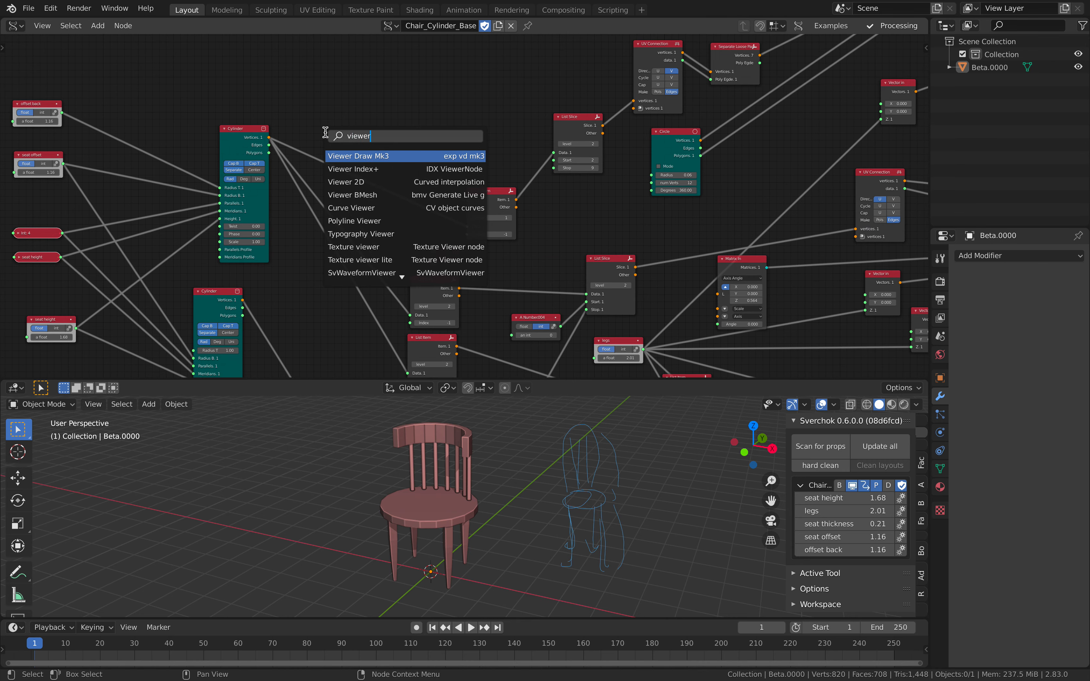
pyautogui.click(358, 157)
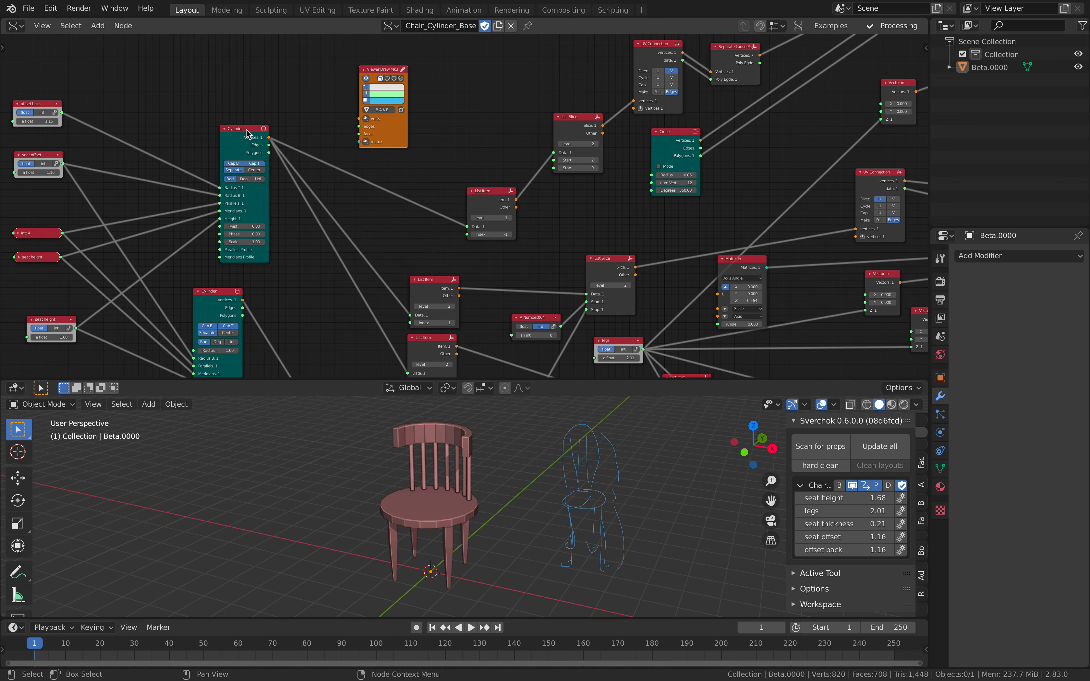
pyautogui.moveTo(268, 137); pyautogui.dragTo(362, 122)
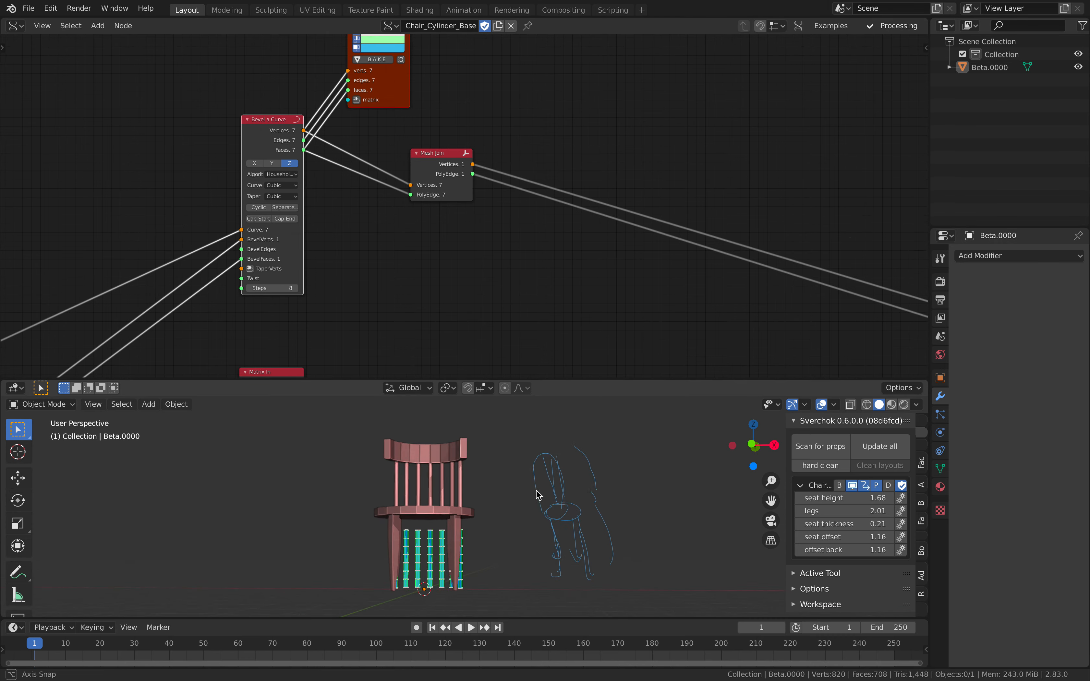
# - Change the spindle Bevel a Curve steps from 8 to 5 (trying 13 first) and confirm
pyautogui.moveTo(535, 495); pyautogui.dragTo(563, 498)
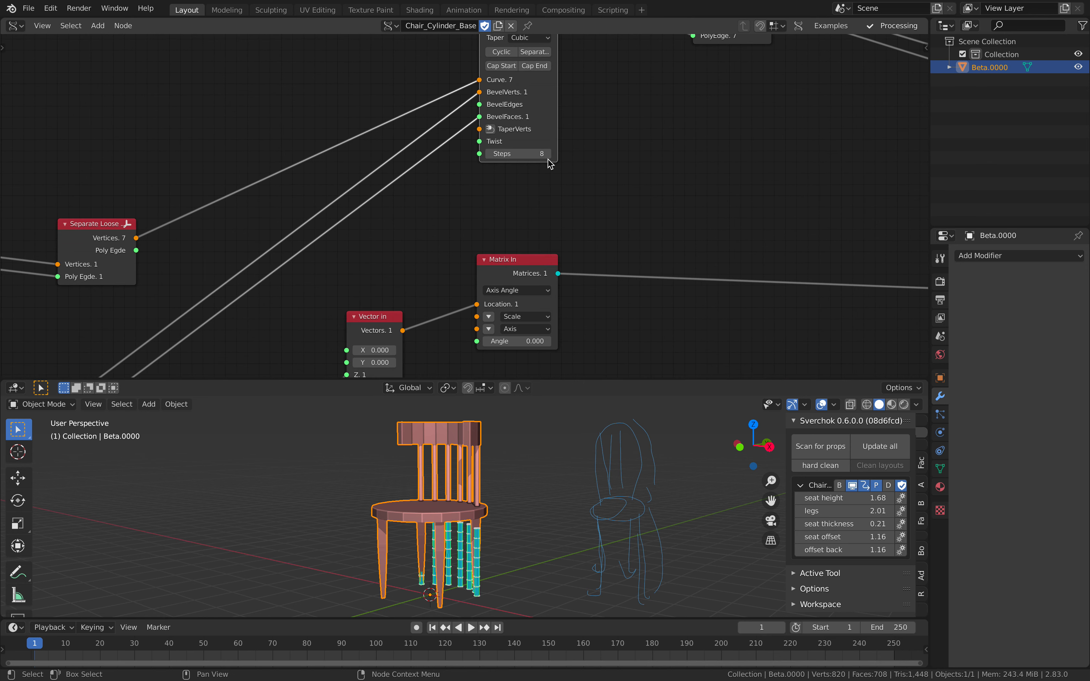
pyautogui.write('13')
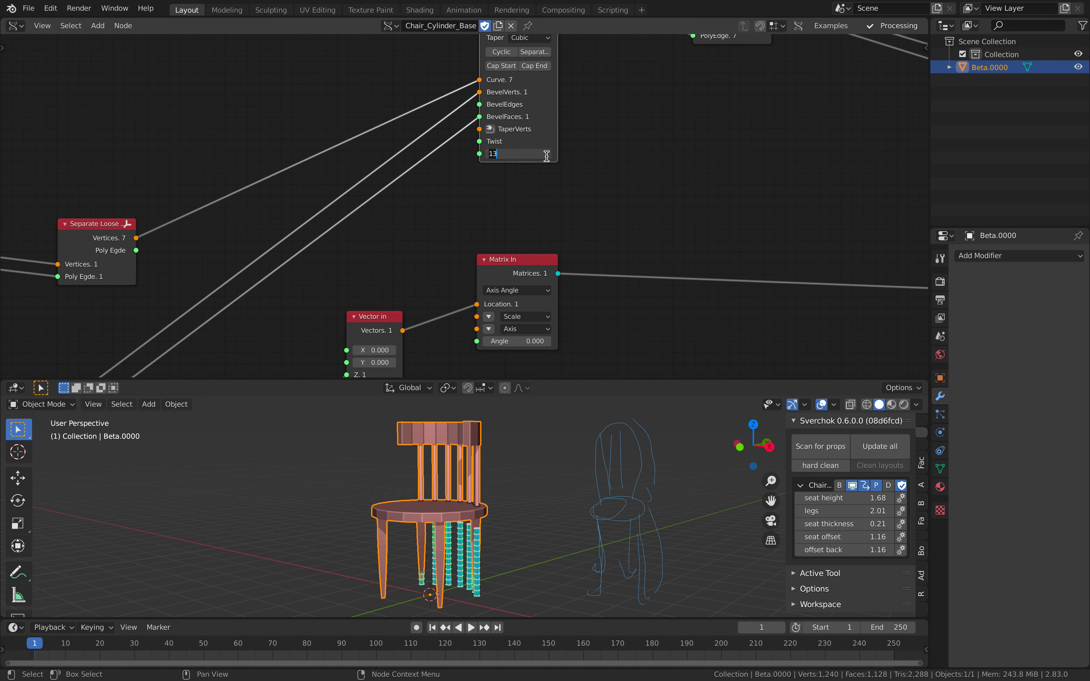
pyautogui.write('5')
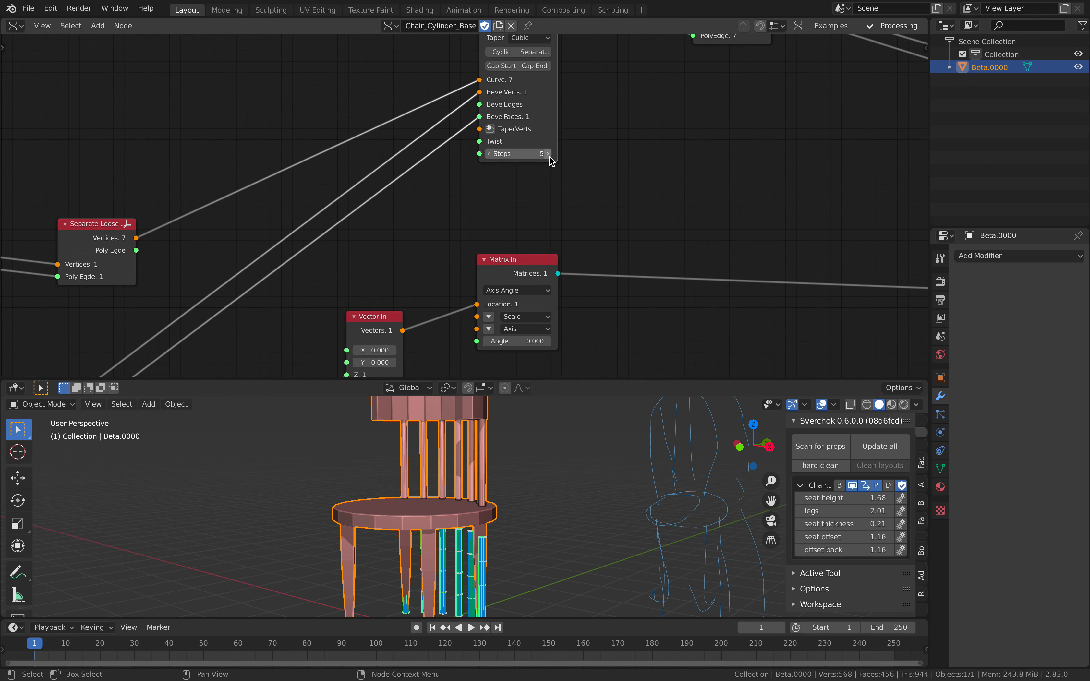
pyautogui.click(548, 154)
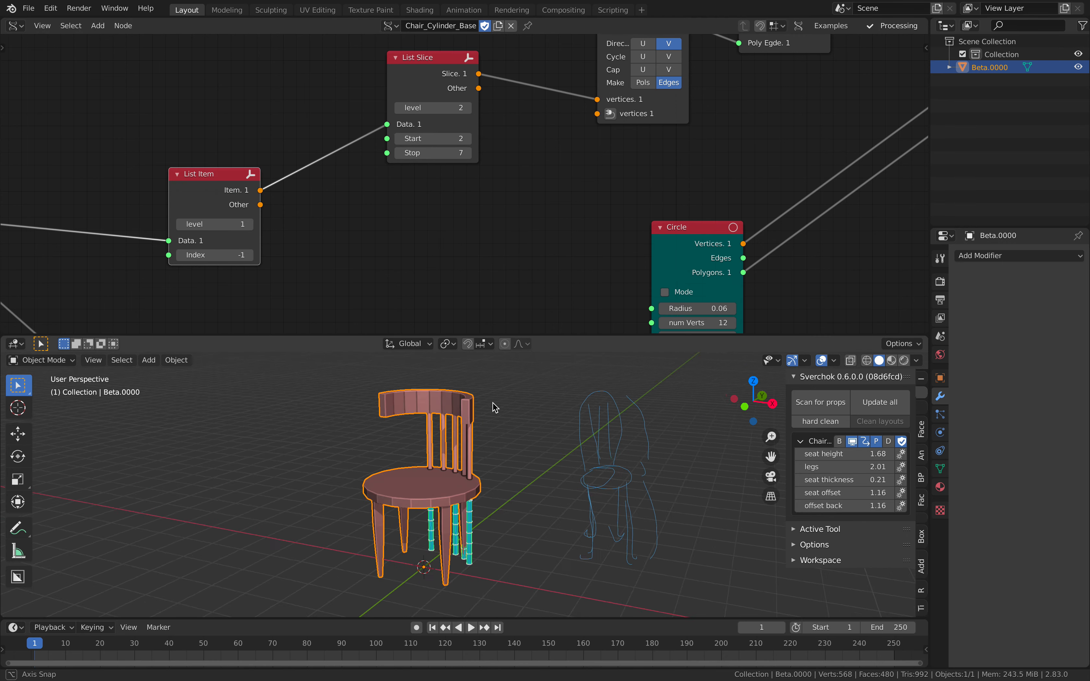
pyautogui.click(468, 139)
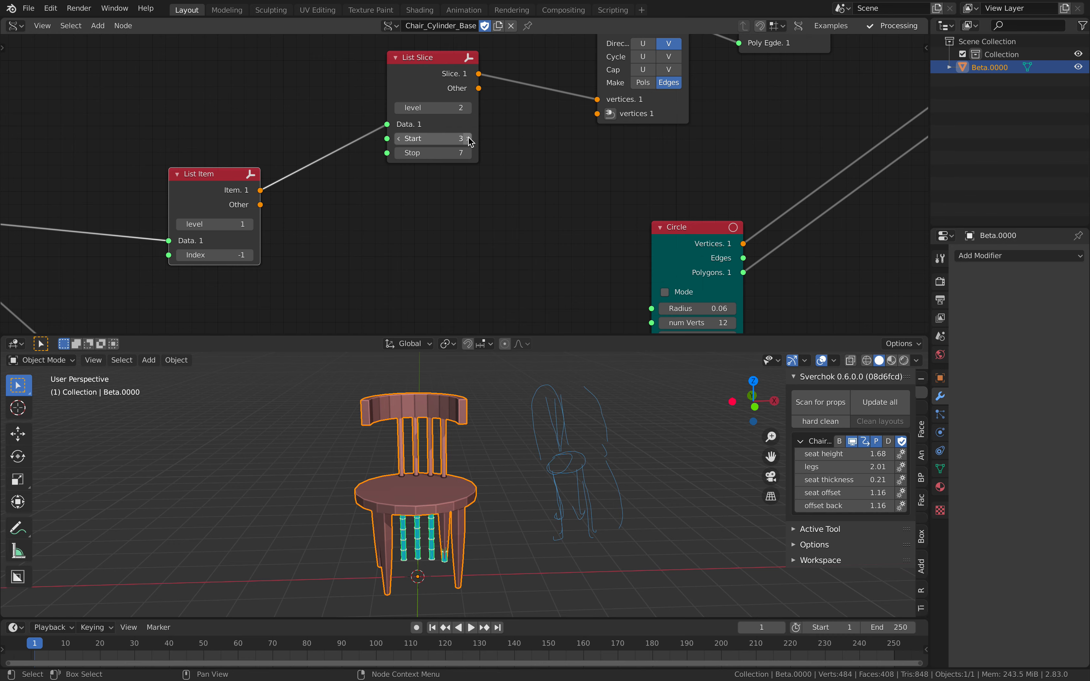
pyautogui.moveTo(458, 138); pyautogui.dragTo(417, 138)
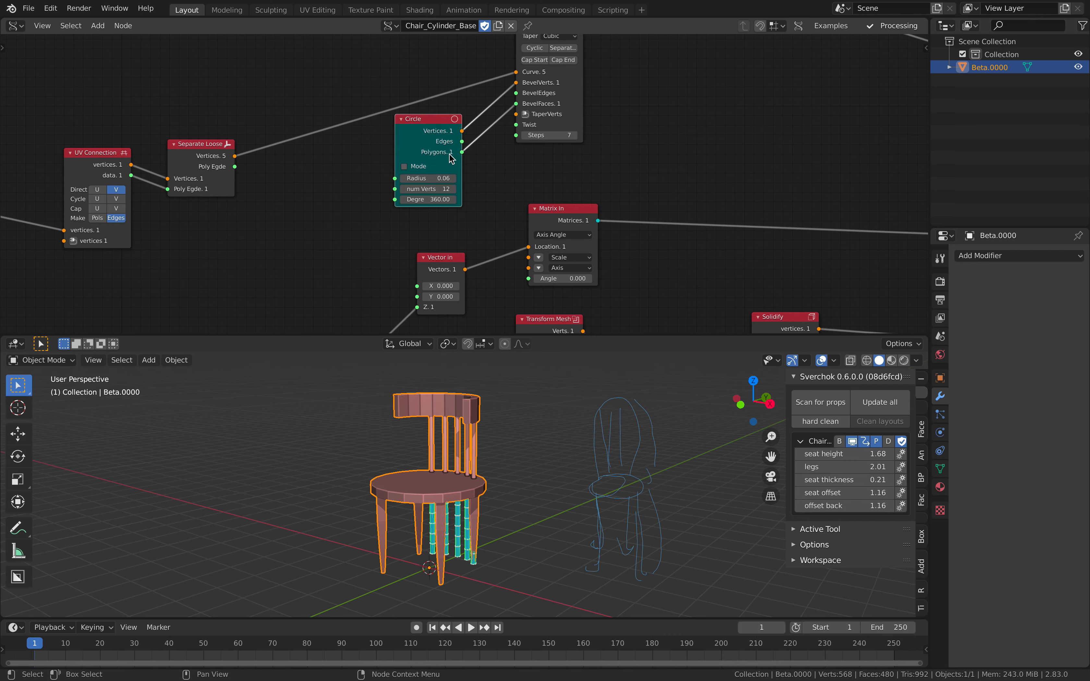
# - Set the spindle profile Circle radius to 0.09 and check the chair back from another angle
pyautogui.moveTo(431, 178); pyautogui.dragTo(445, 177)
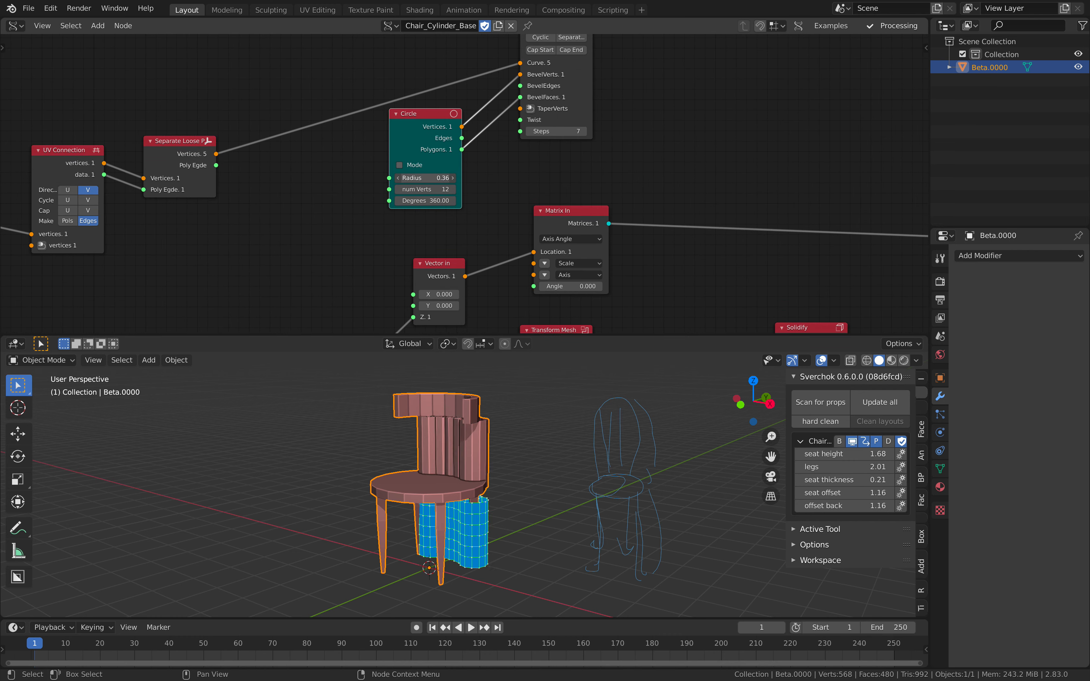
pyautogui.click(424, 177)
pyautogui.write('0.09')
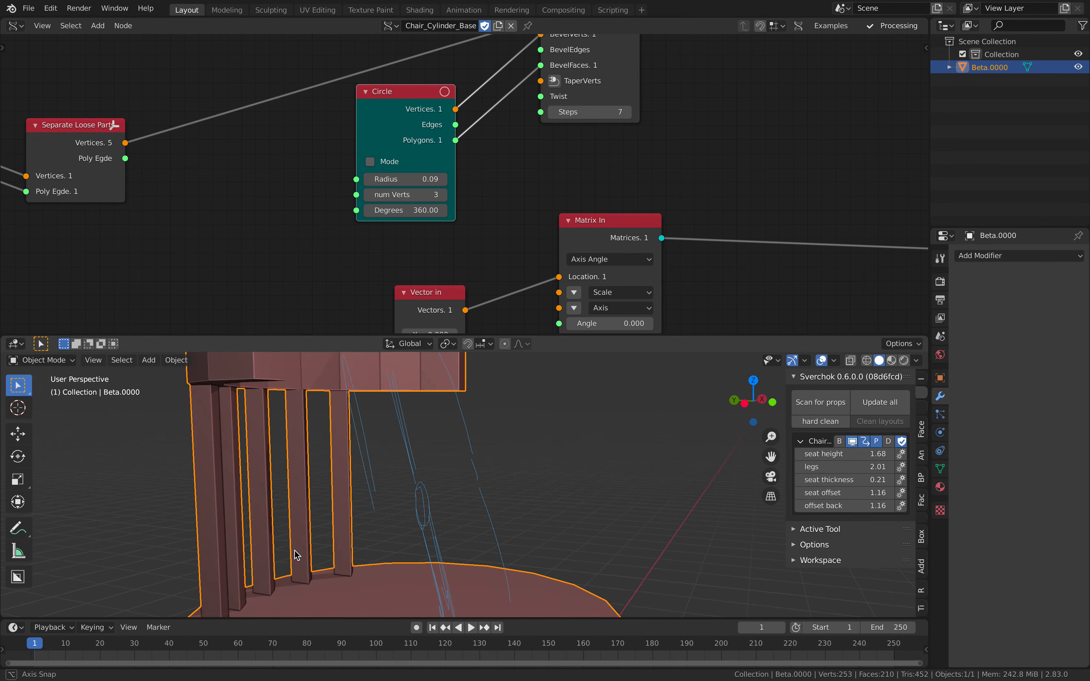
pyautogui.moveTo(296, 554); pyautogui.dragTo(462, 567)
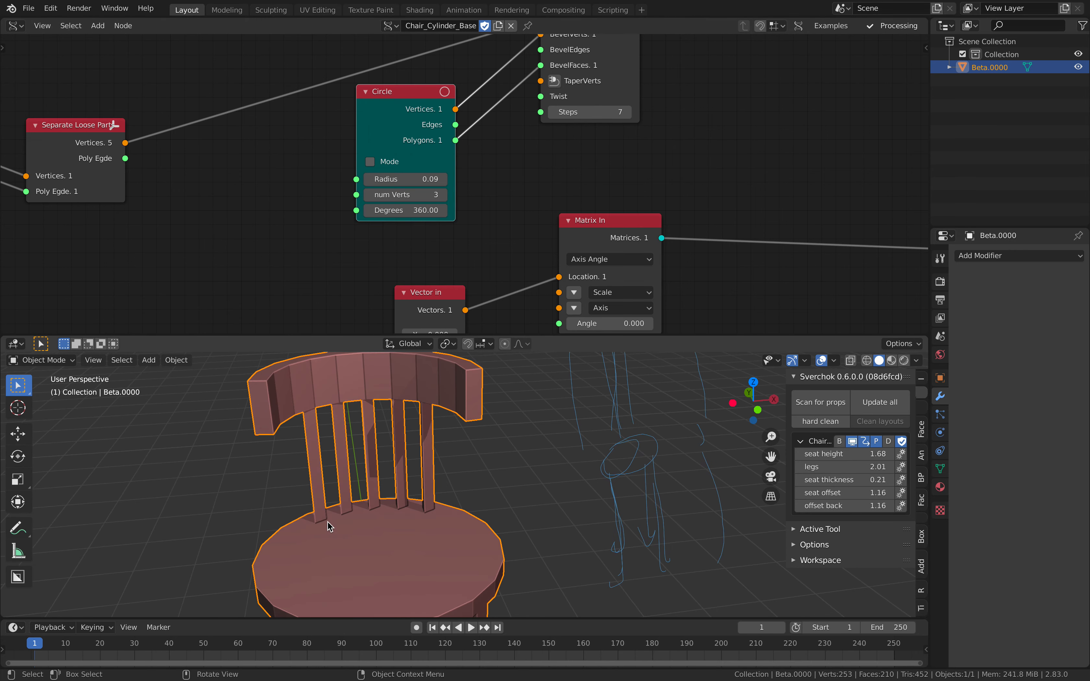
pyautogui.moveTo(423, 222)
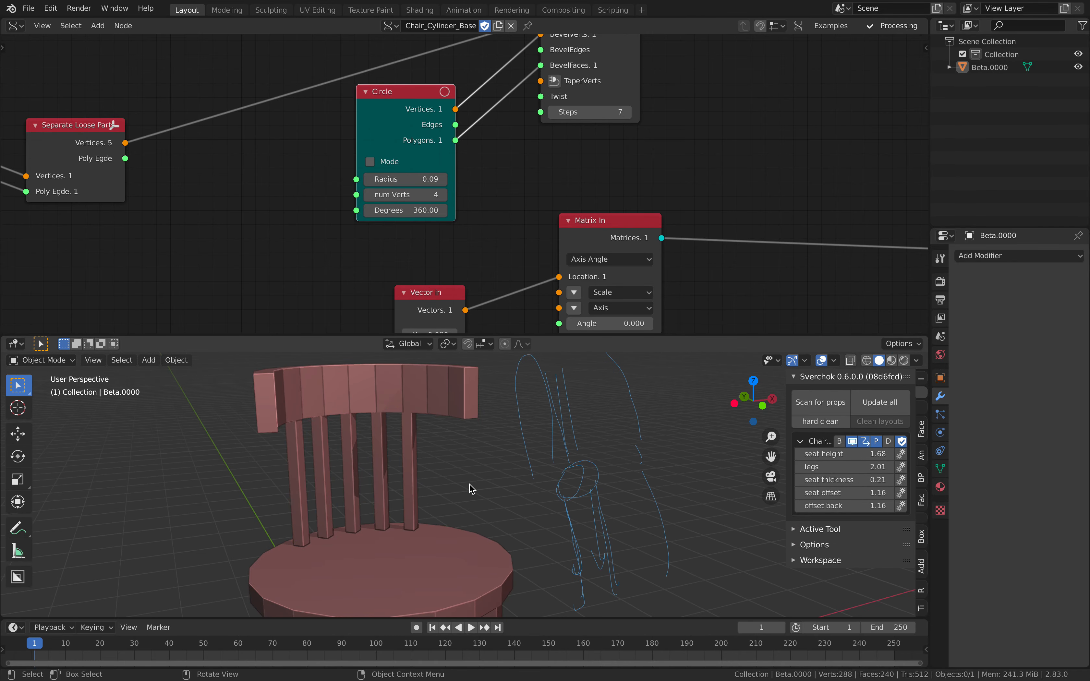
# - Save the chair file via File > Save
pyautogui.click(29, 8)
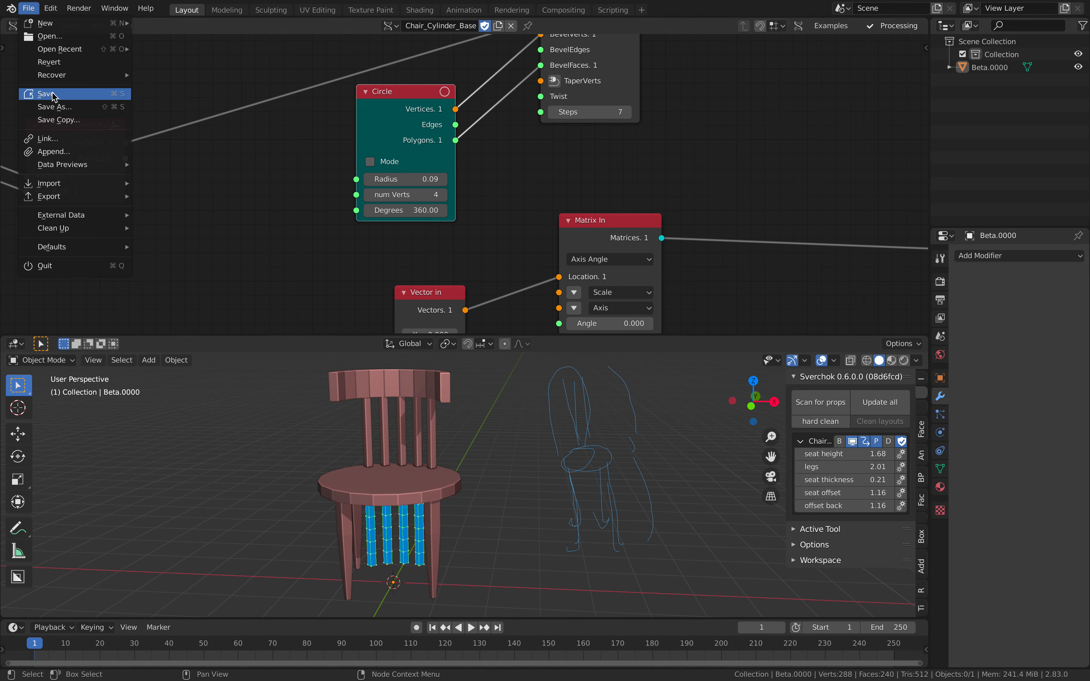
pyautogui.click(44, 93)
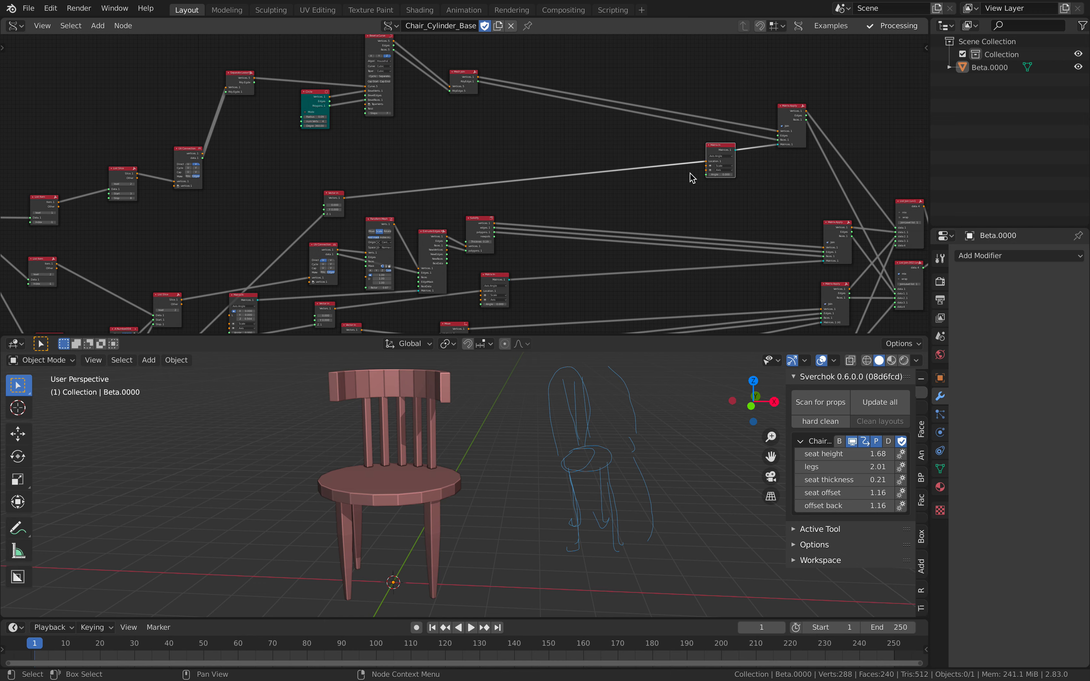
pyautogui.moveTo(340, 202)
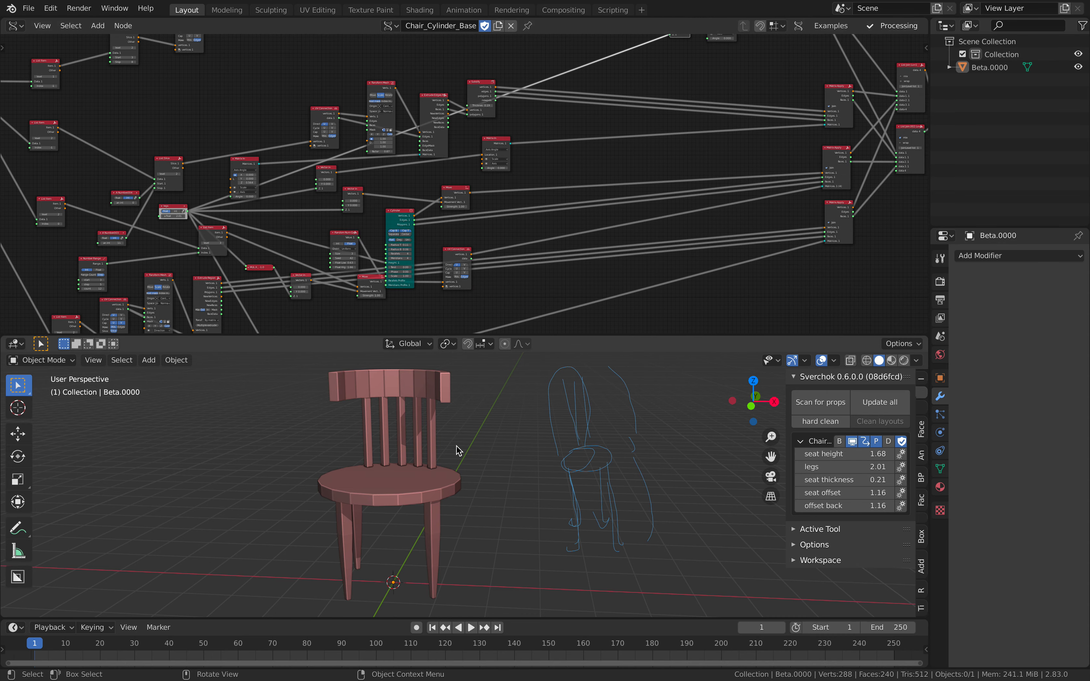
pyautogui.moveTo(848, 454); pyautogui.dragTo(862, 454)
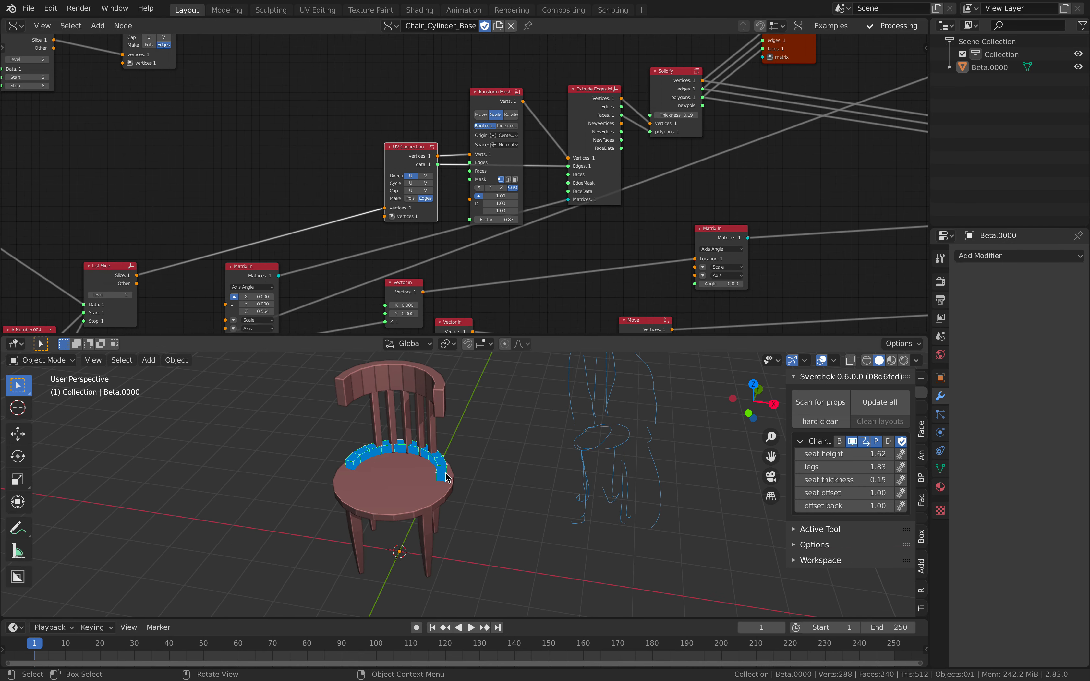
pyautogui.moveTo(445, 490)
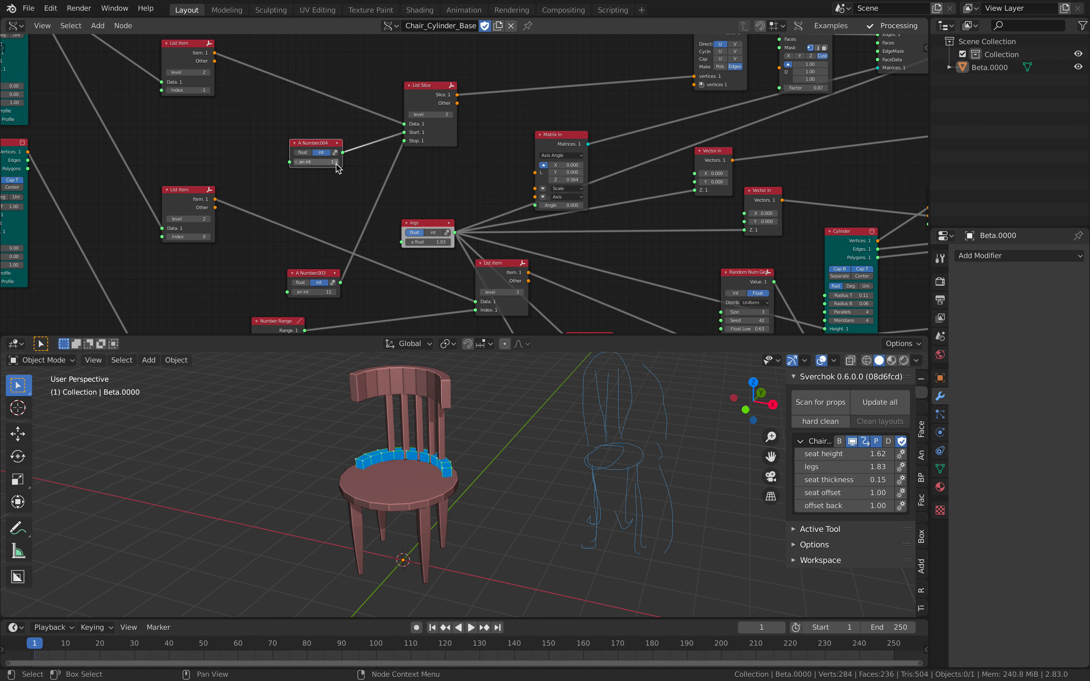
# - Change the A Number004 and A Number003 values feeding List Slice's start and stop for the back spindles
pyautogui.click(314, 292)
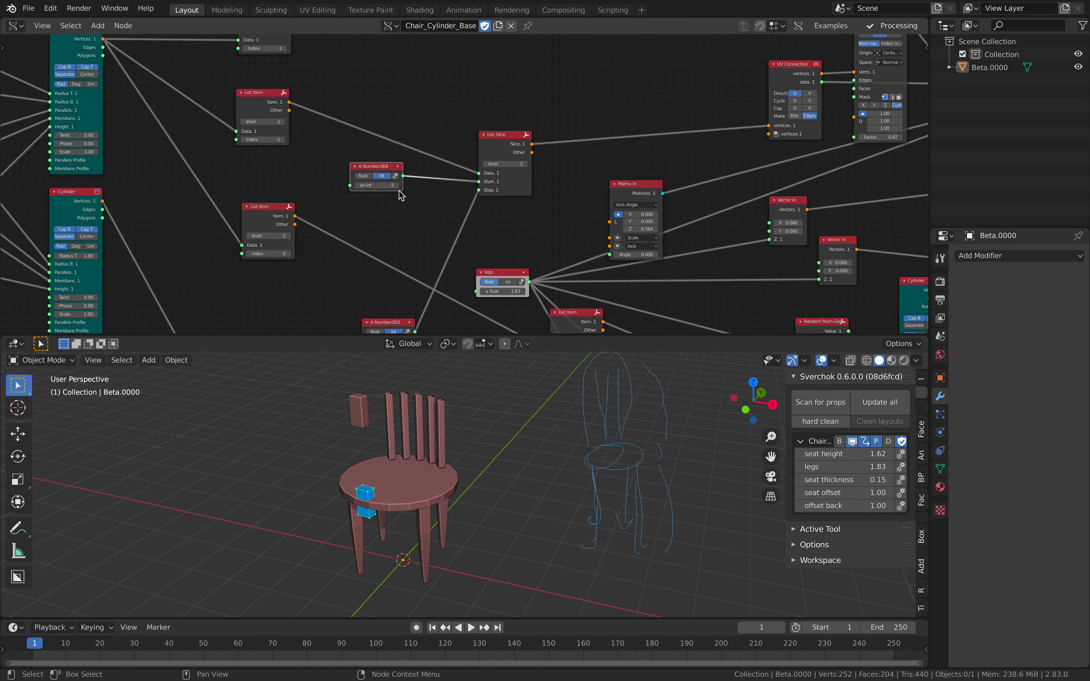
pyautogui.click(377, 185)
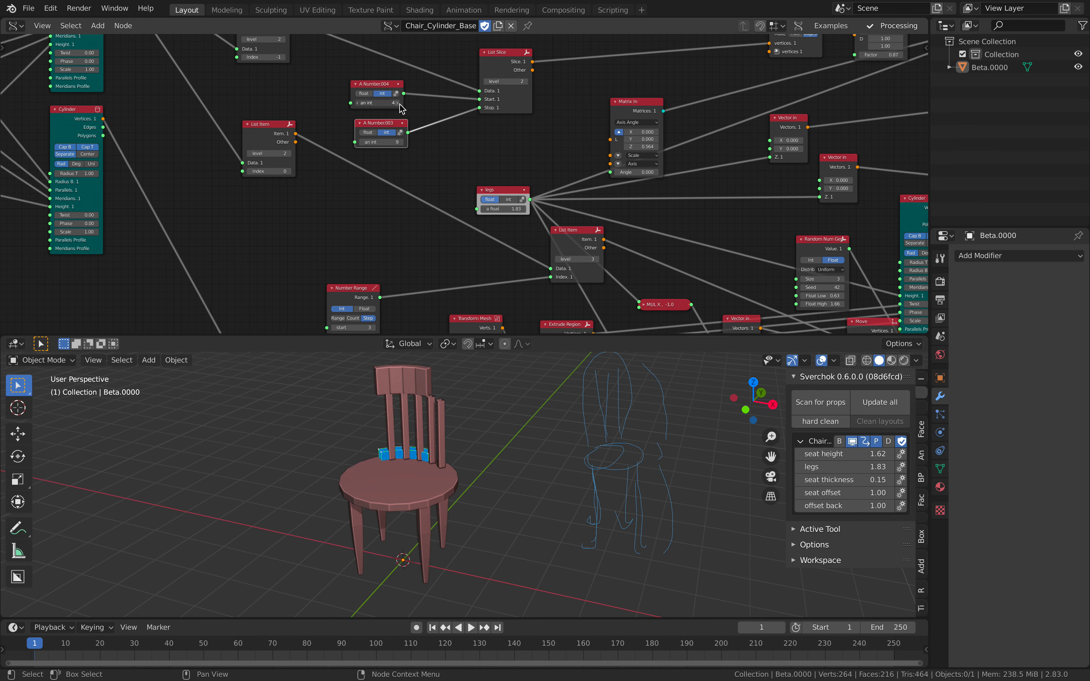
pyautogui.click(377, 103)
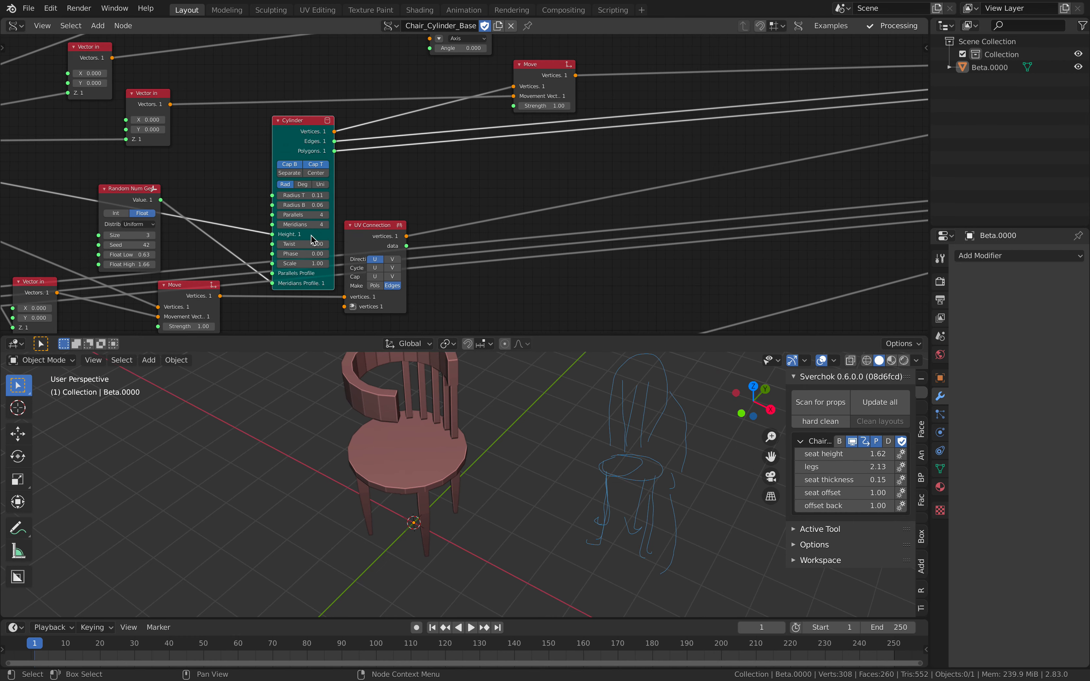
pyautogui.moveTo(302, 195); pyautogui.dragTo(316, 195)
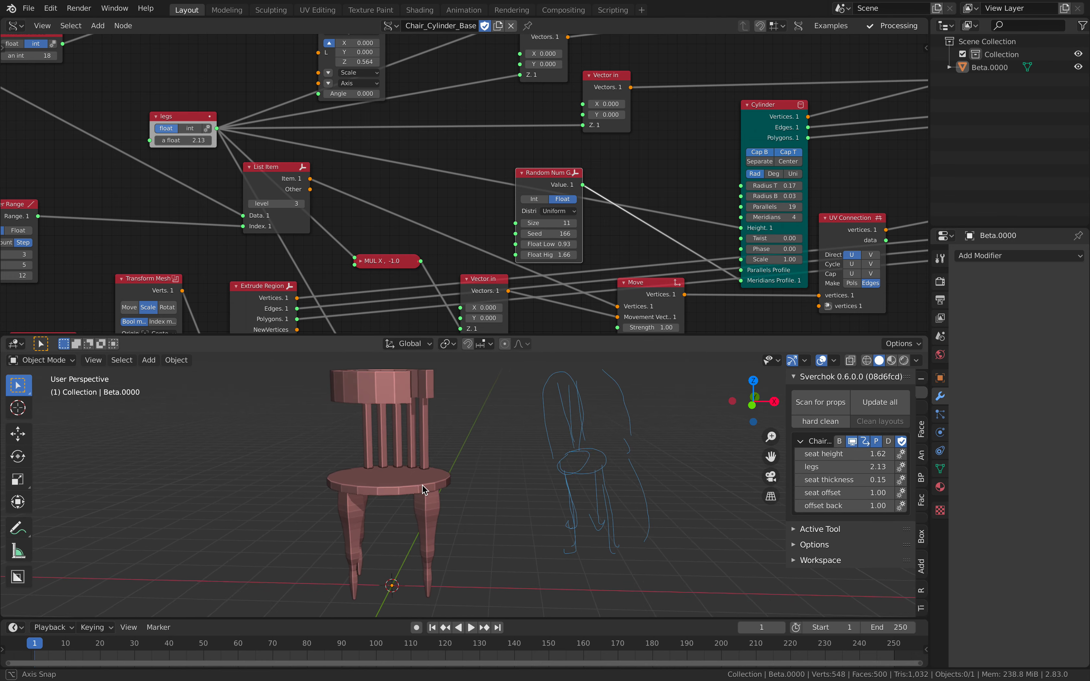
pyautogui.click(423, 493)
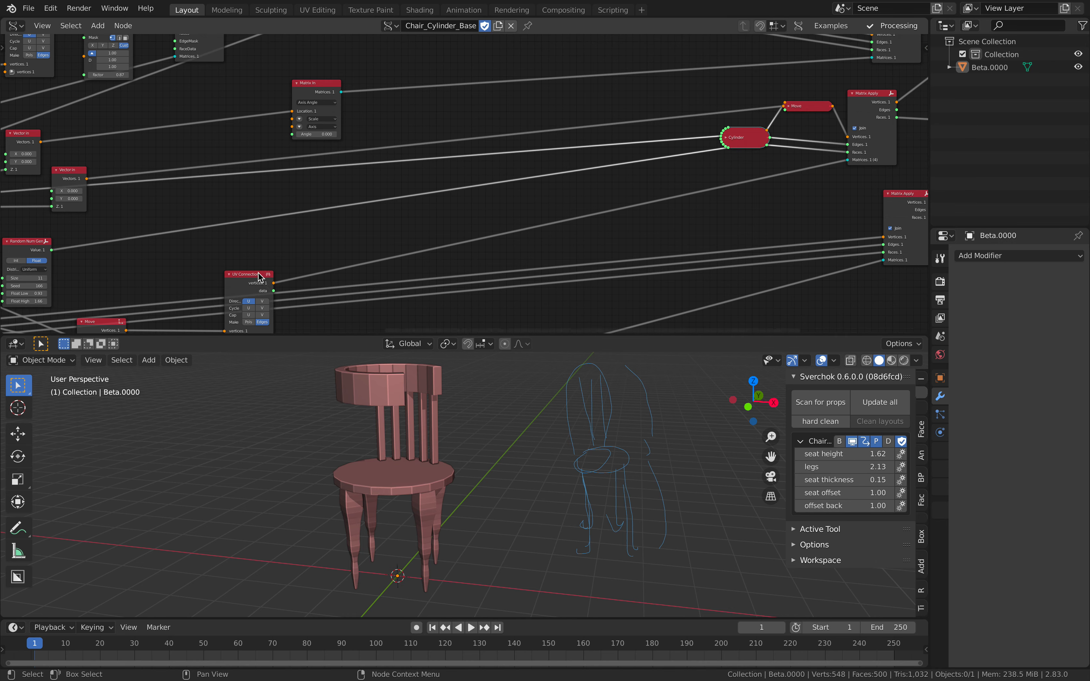
# - Set the leg profile Number Range to step 4 and count 26
pyautogui.moveTo(247, 273); pyautogui.dragTo(726, 165)
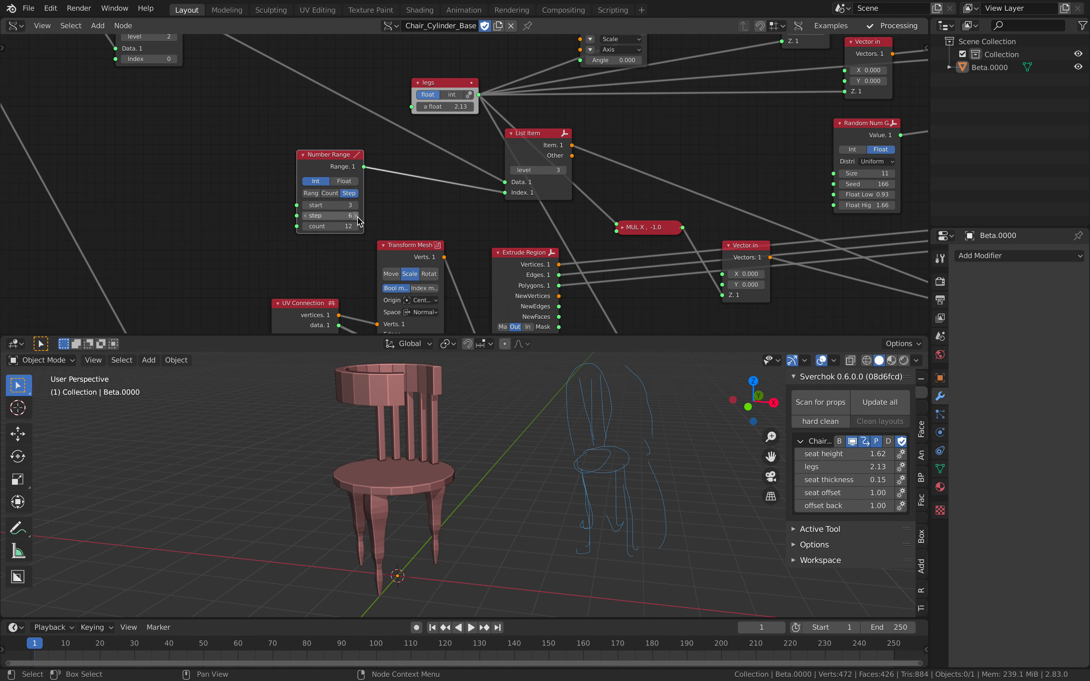
pyautogui.click(331, 215)
pyautogui.write('4')
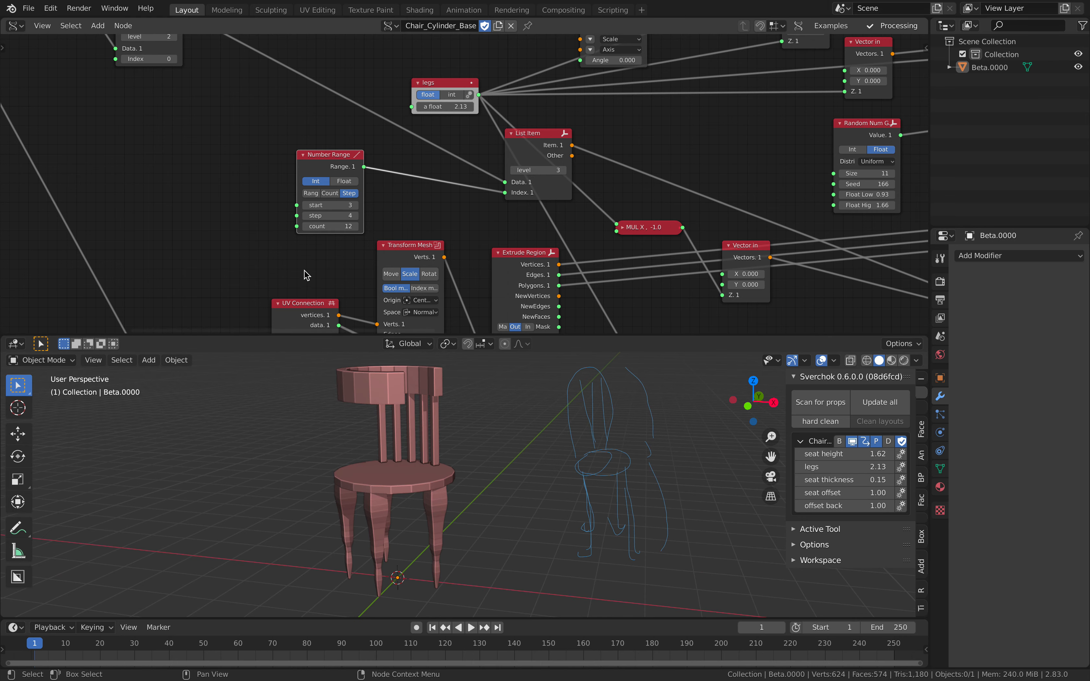
pyautogui.click(356, 206)
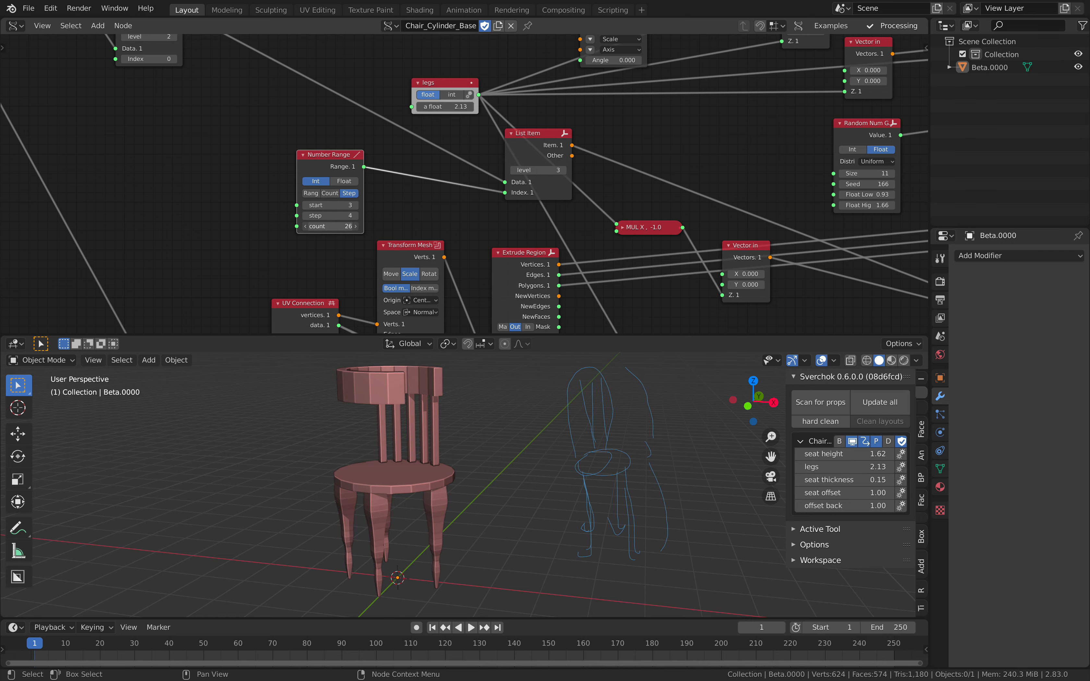
pyautogui.moveTo(330, 155); pyautogui.dragTo(318, 139)
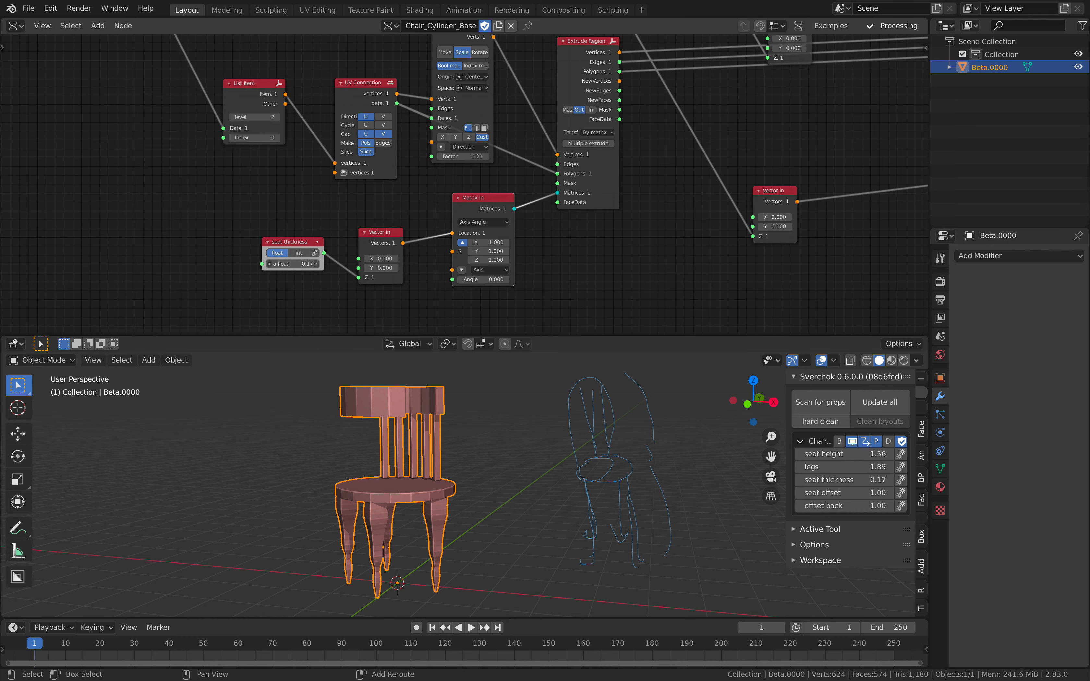
# - Raise the Transform Mesh factor from 1.21 to 1.63 so the legs flare wider
pyautogui.moveTo(379, 232); pyautogui.dragTo(366, 226)
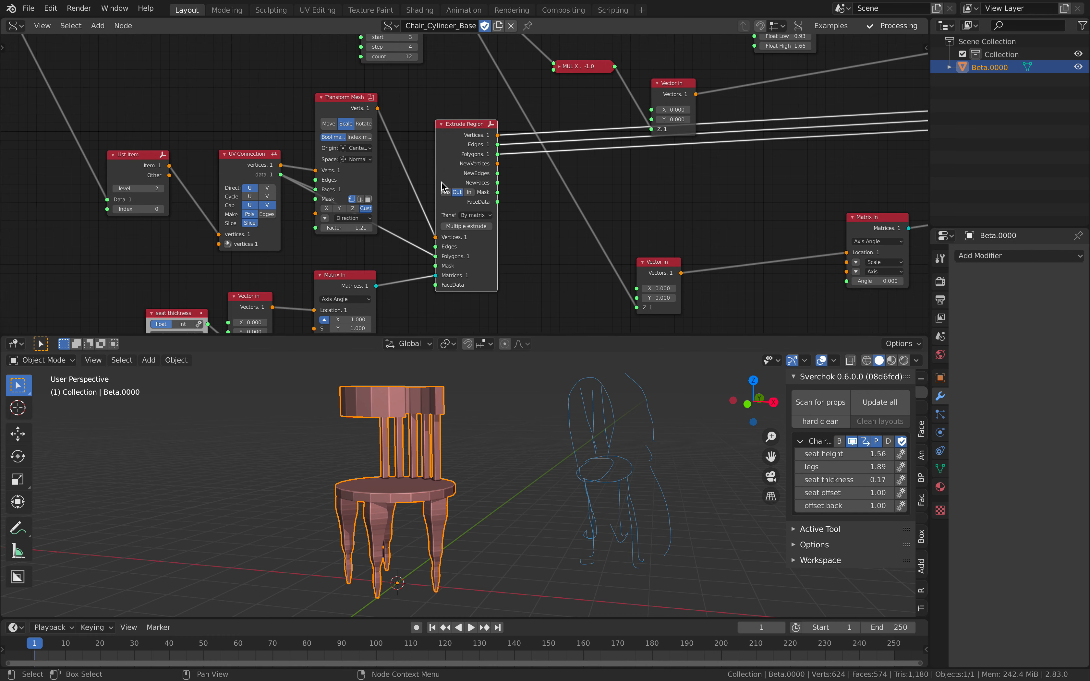
pyautogui.moveTo(457, 196)
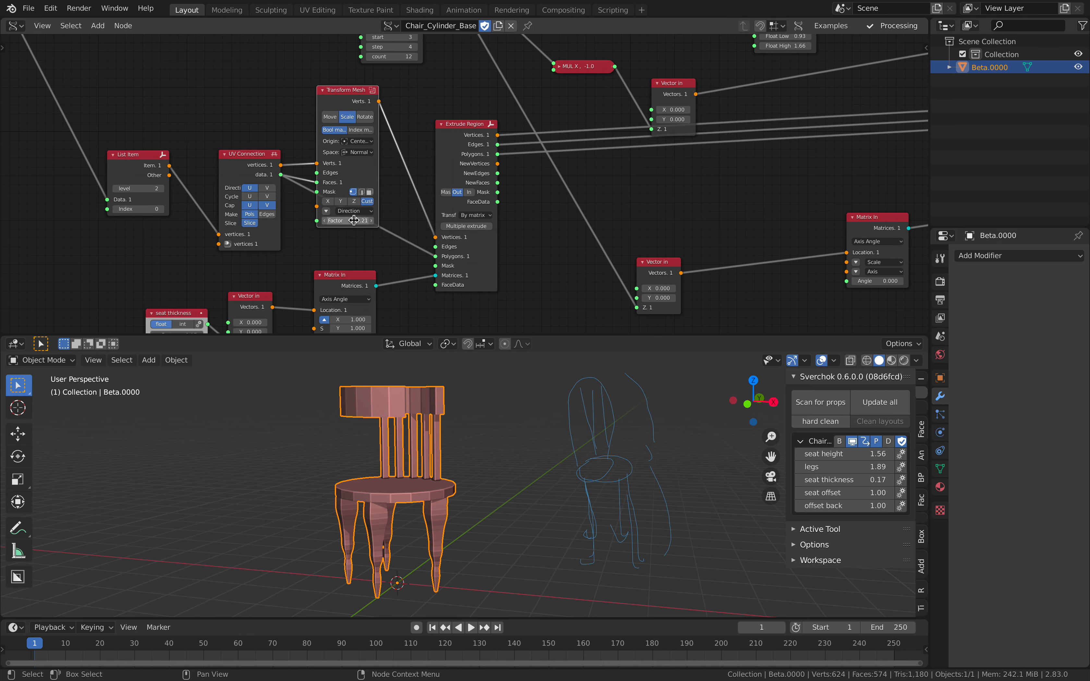
pyautogui.moveTo(348, 220); pyautogui.dragTo(360, 220)
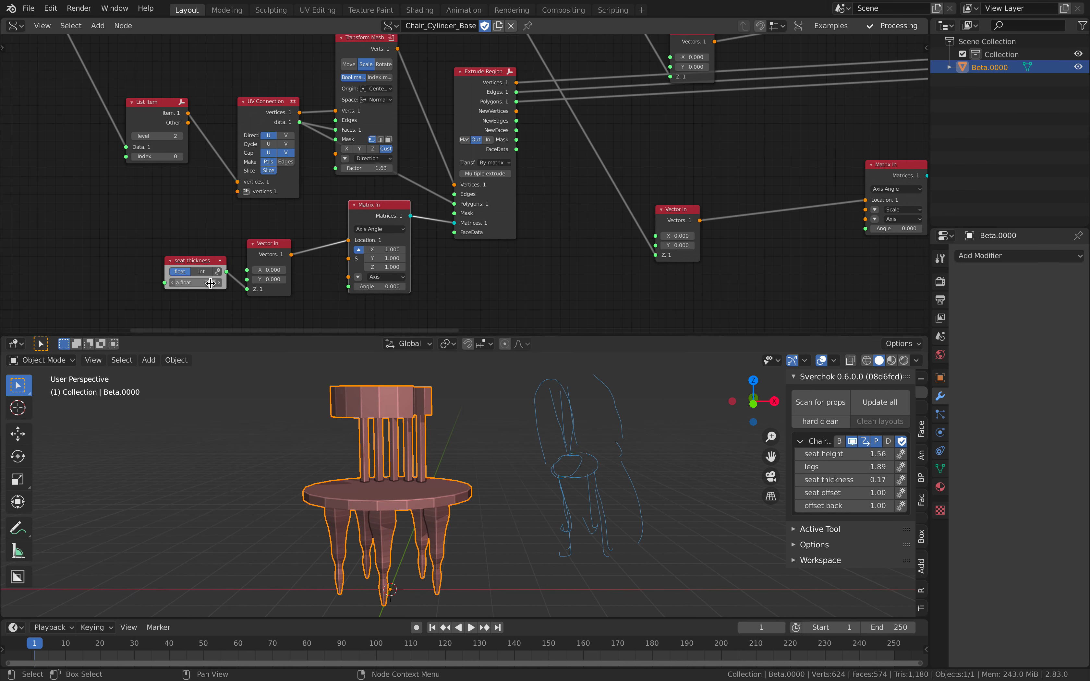
pyautogui.click(195, 282)
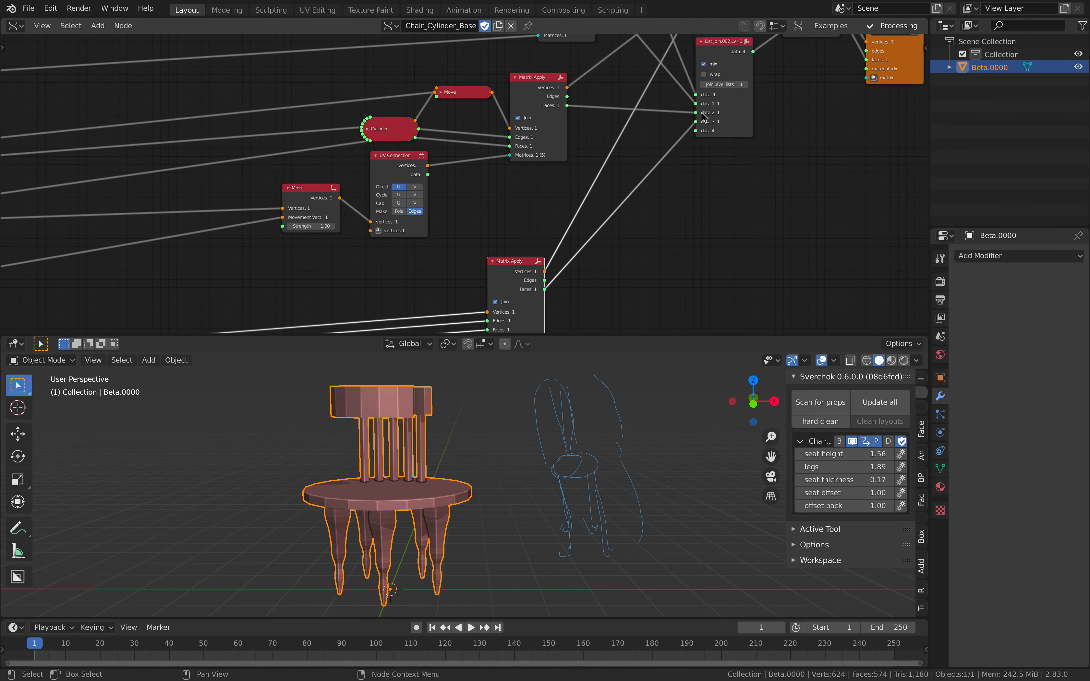
# - Add a Circle node and a Matrix normal node (search 'mat') beside the BV Beta output
pyautogui.scroll(-3)
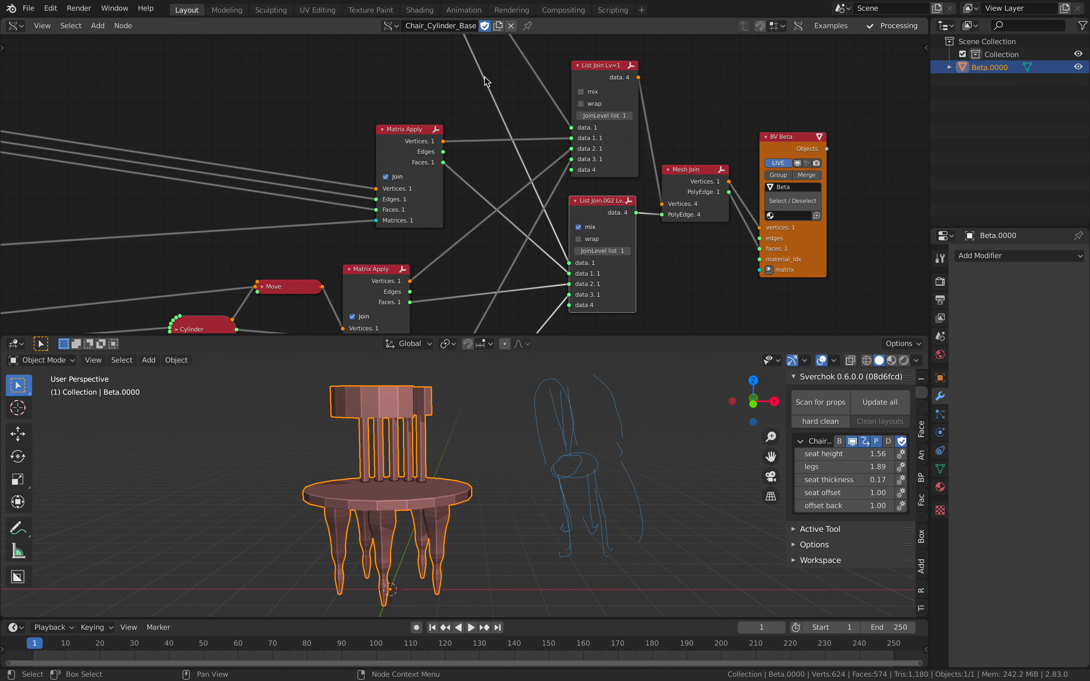
pyautogui.moveTo(532, 207)
pyautogui.write('mat')
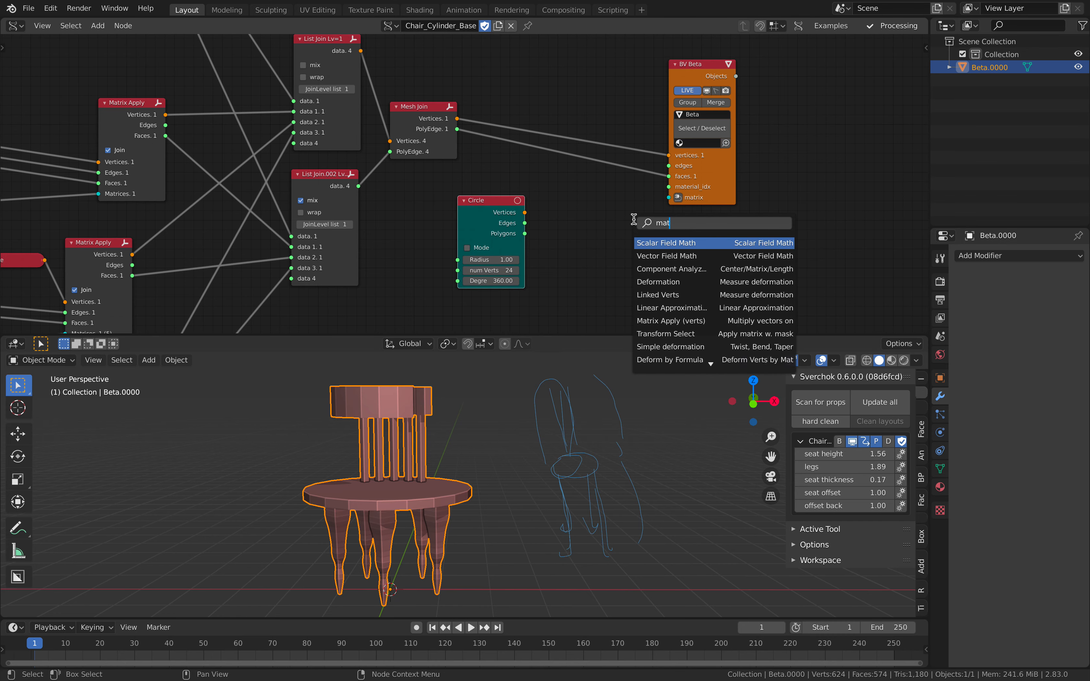
pyautogui.click(665, 242)
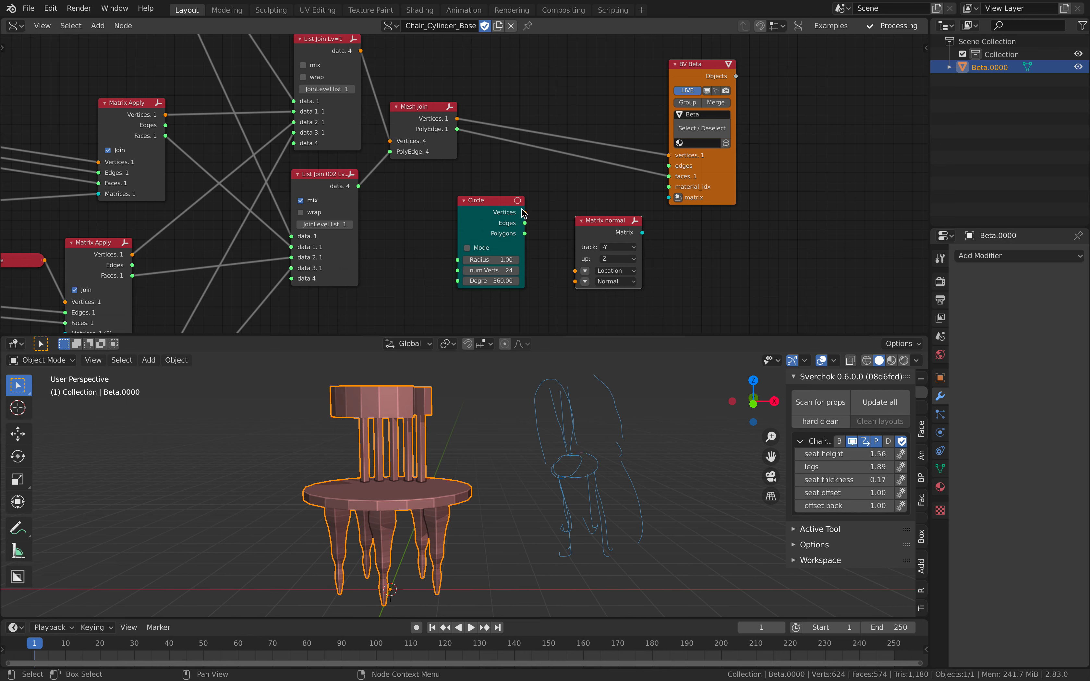
pyautogui.moveTo(517, 212); pyautogui.dragTo(576, 270)
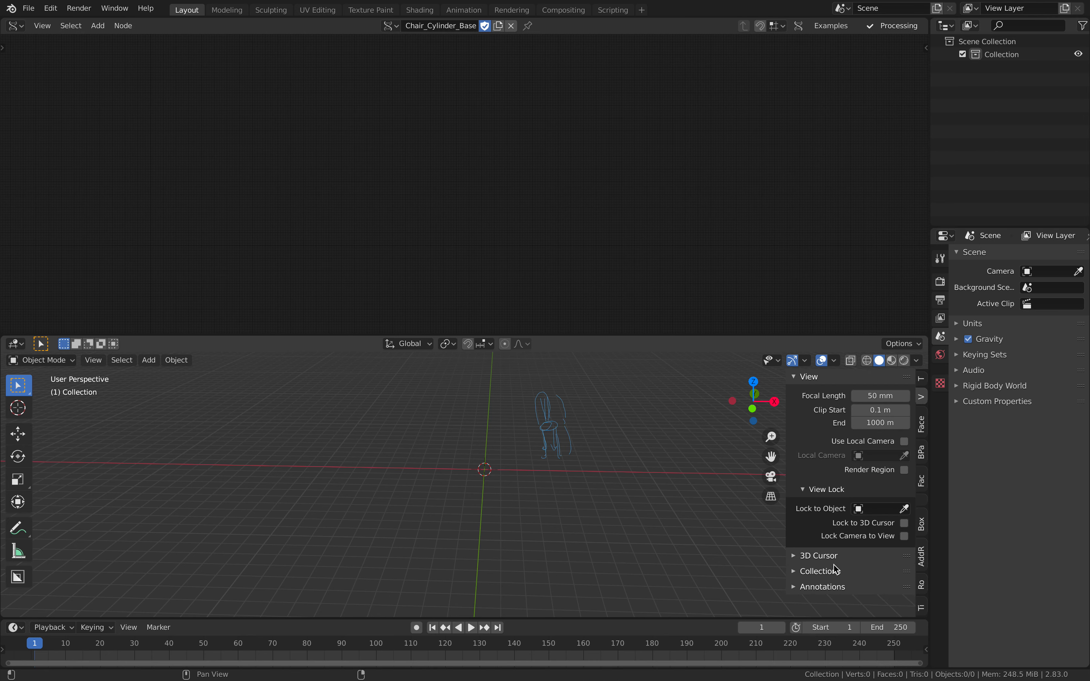
# - Clear the chair, its nodes and the sketch, leaving the scene empty with the Presets panel shown
pyautogui.click(823, 587)
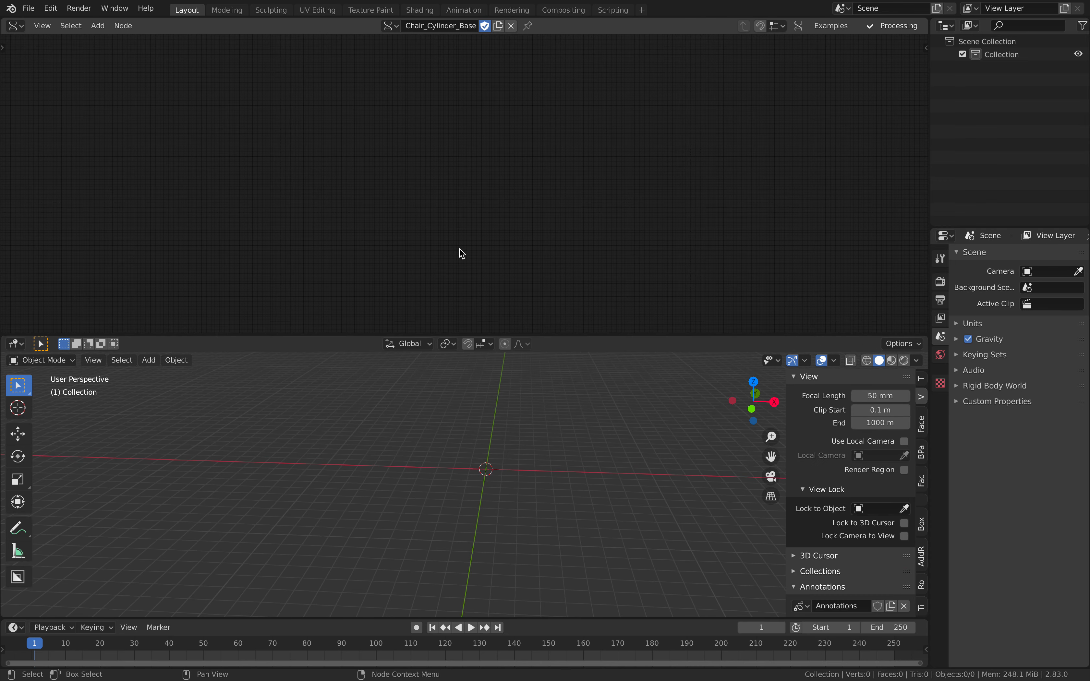
pyautogui.moveTo(12, 55)
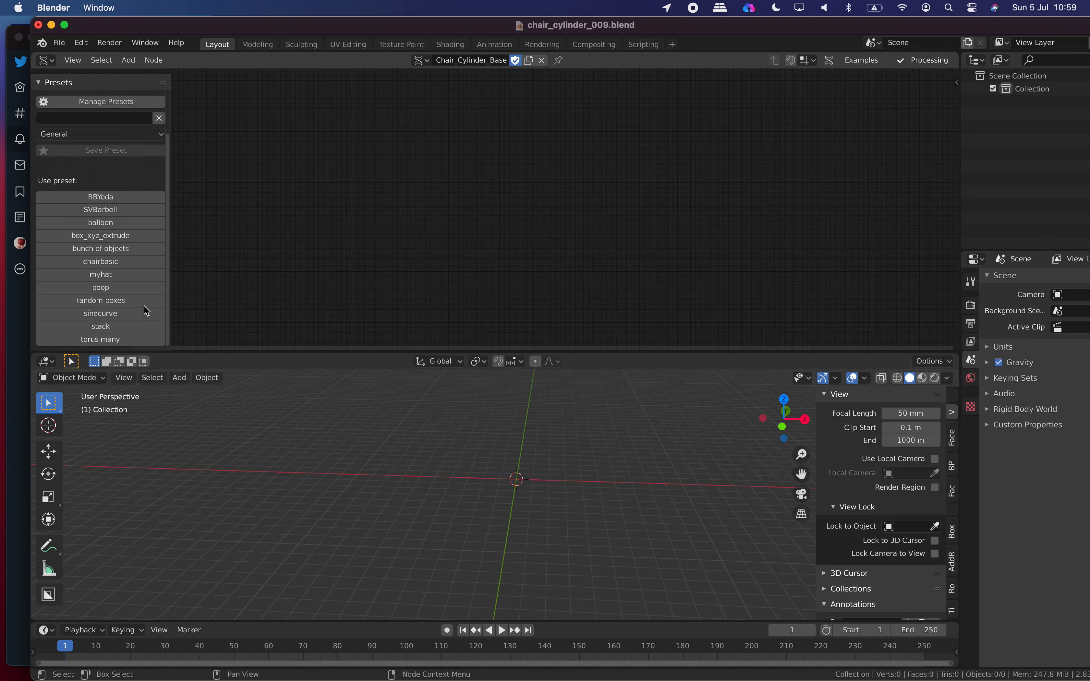
# - Load the chairbasic preset to regenerate the chair node tree
pyautogui.click(100, 261)
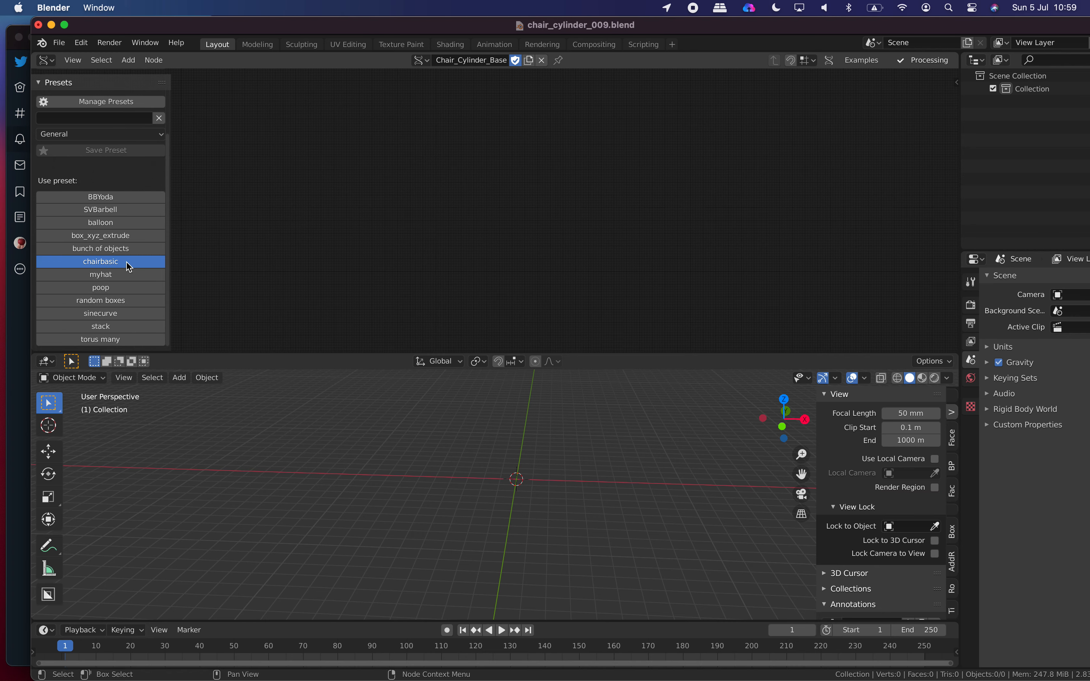
pyautogui.click(100, 261)
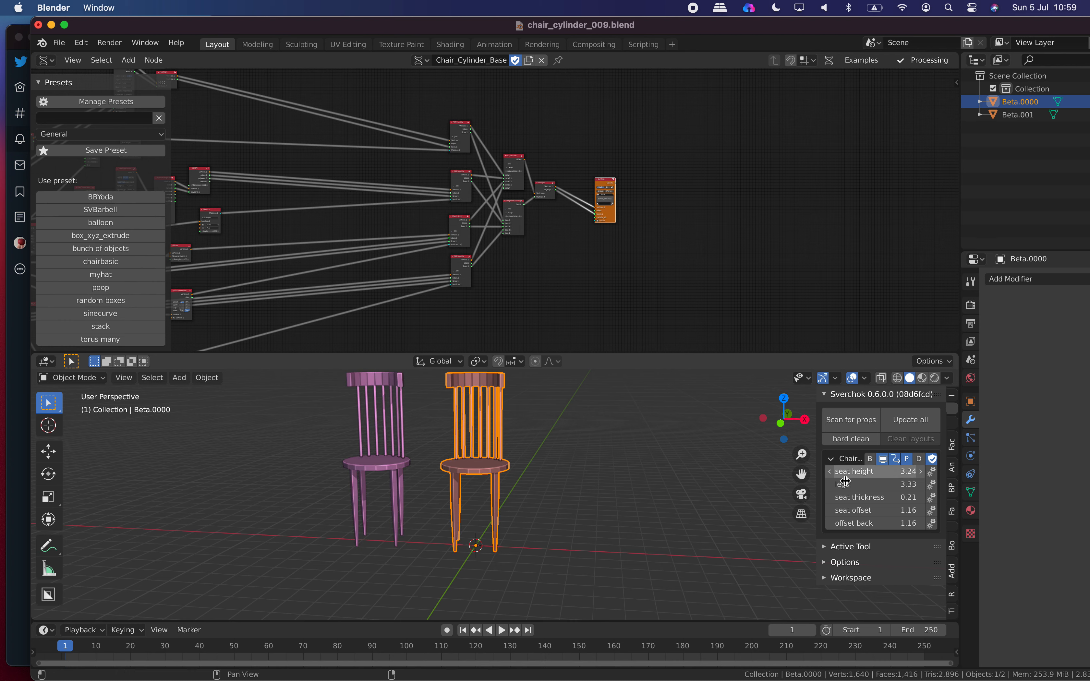
# - Reshape the third chair with shorter legs, lower seat height and a thicker seat using the sidebar sliders
pyautogui.moveTo(876, 484); pyautogui.dragTo(855, 483)
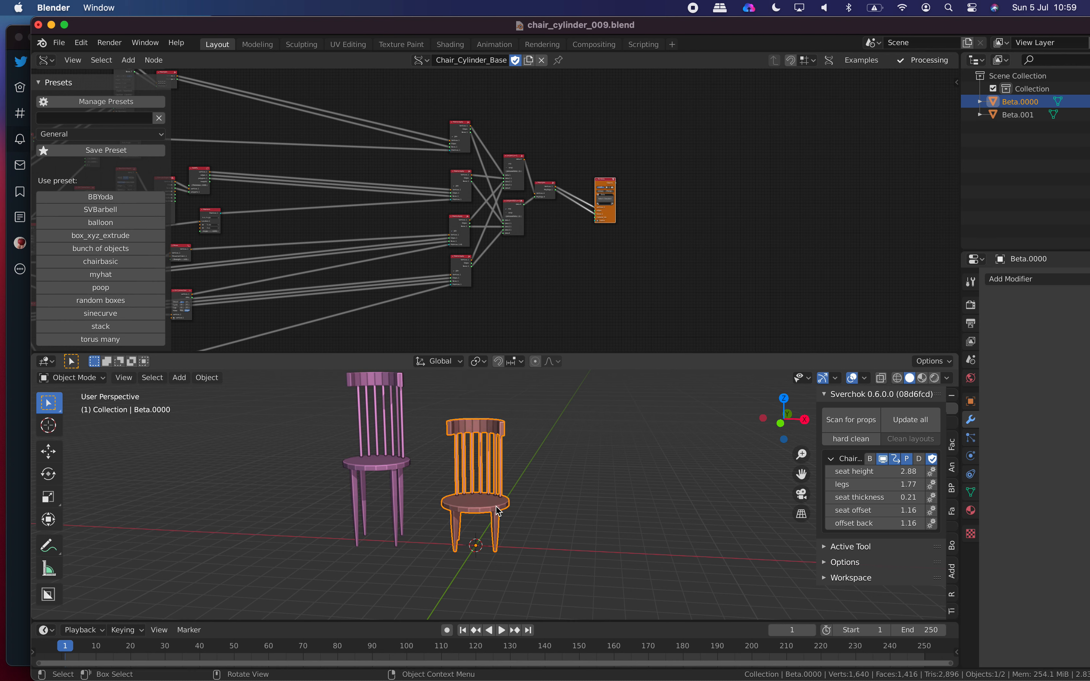
pyautogui.moveTo(480, 487); pyautogui.dragTo(542, 501)
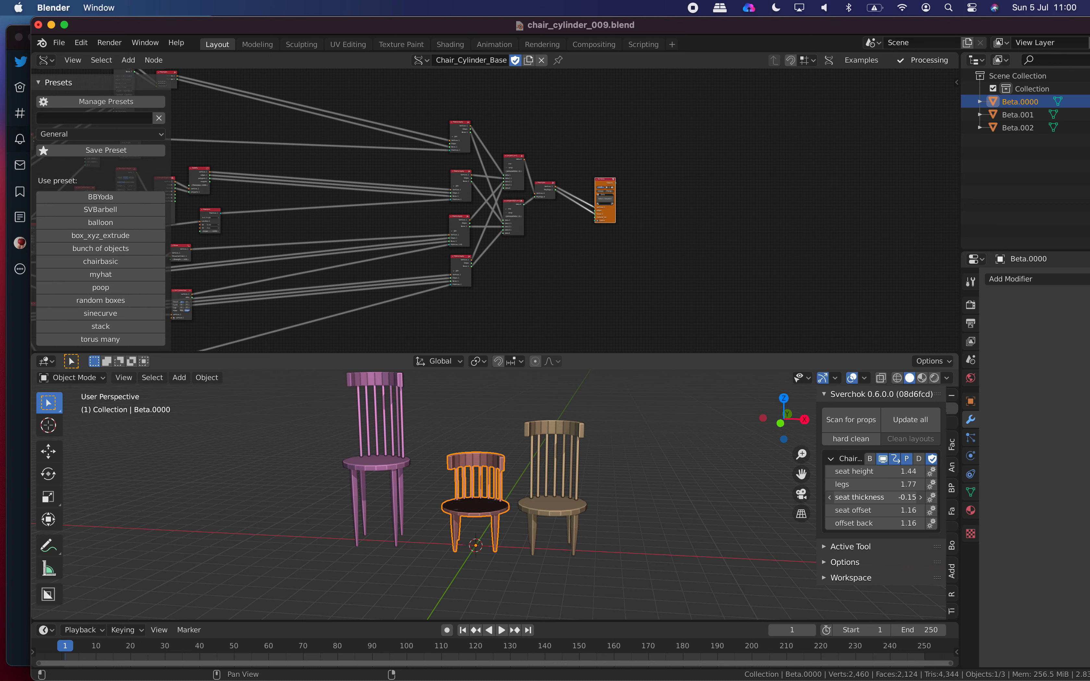
pyautogui.moveTo(879, 497); pyautogui.dragTo(917, 497)
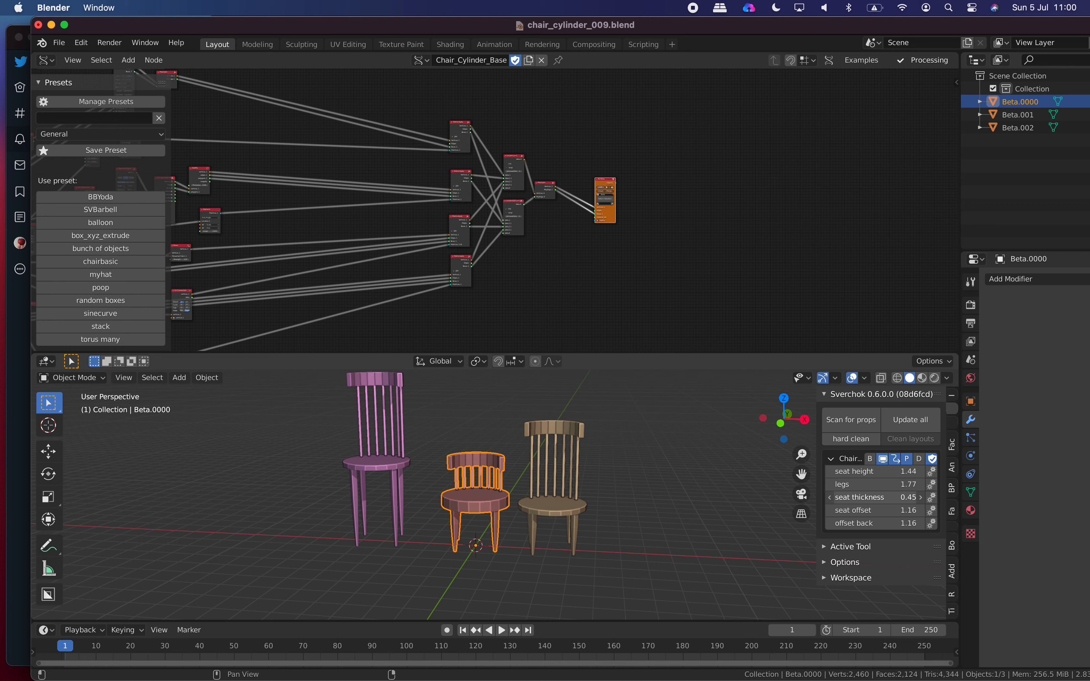